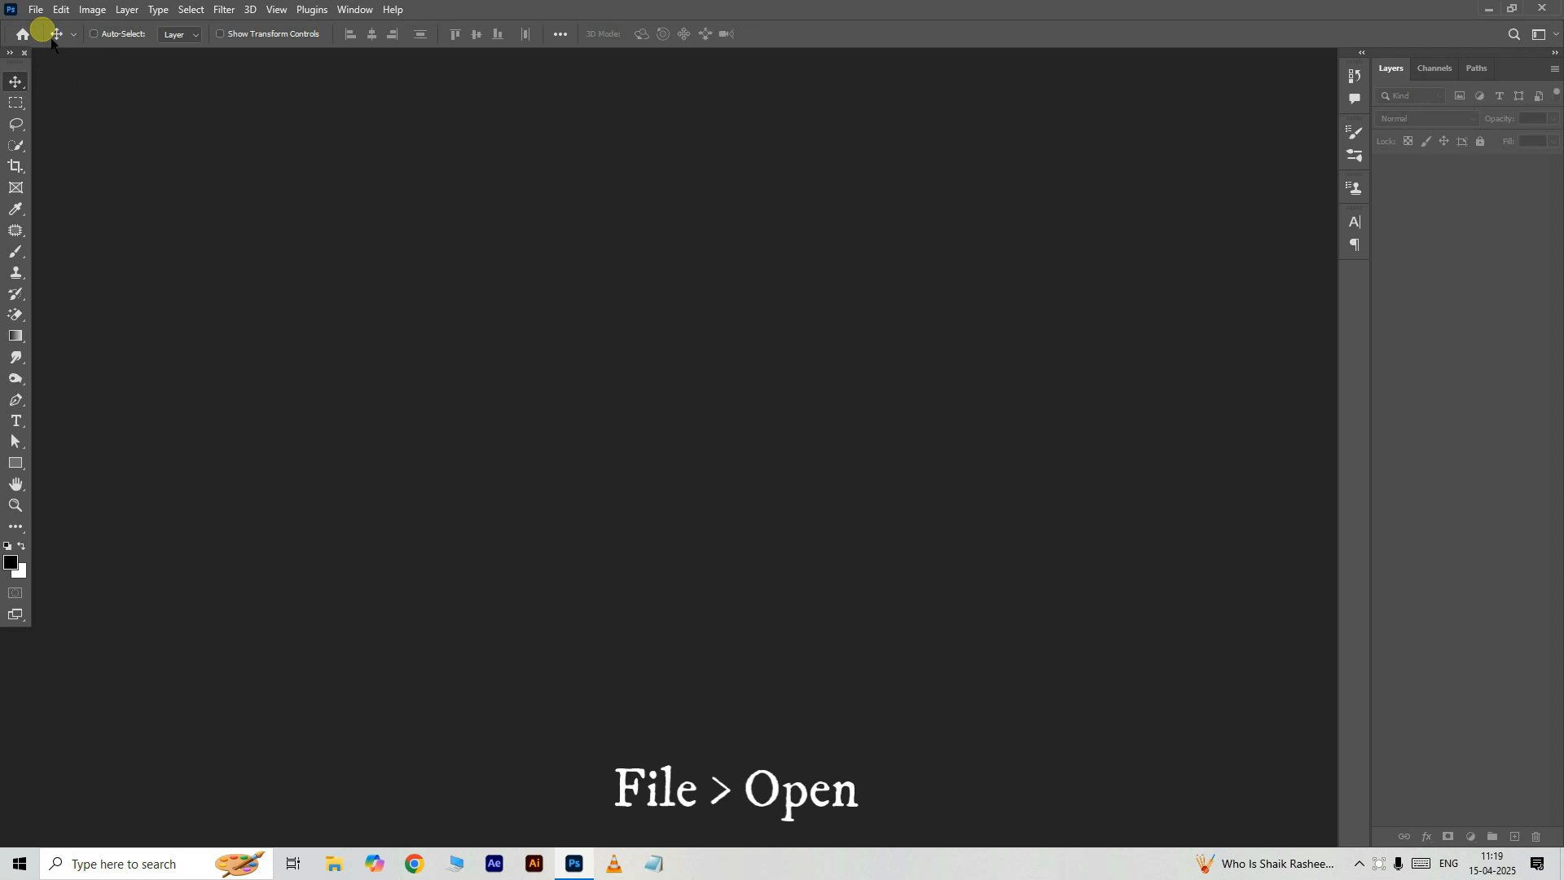
Step: Open MAN WITH POLO SHIRT IMAGE.png as a new document
left_click(72, 8)
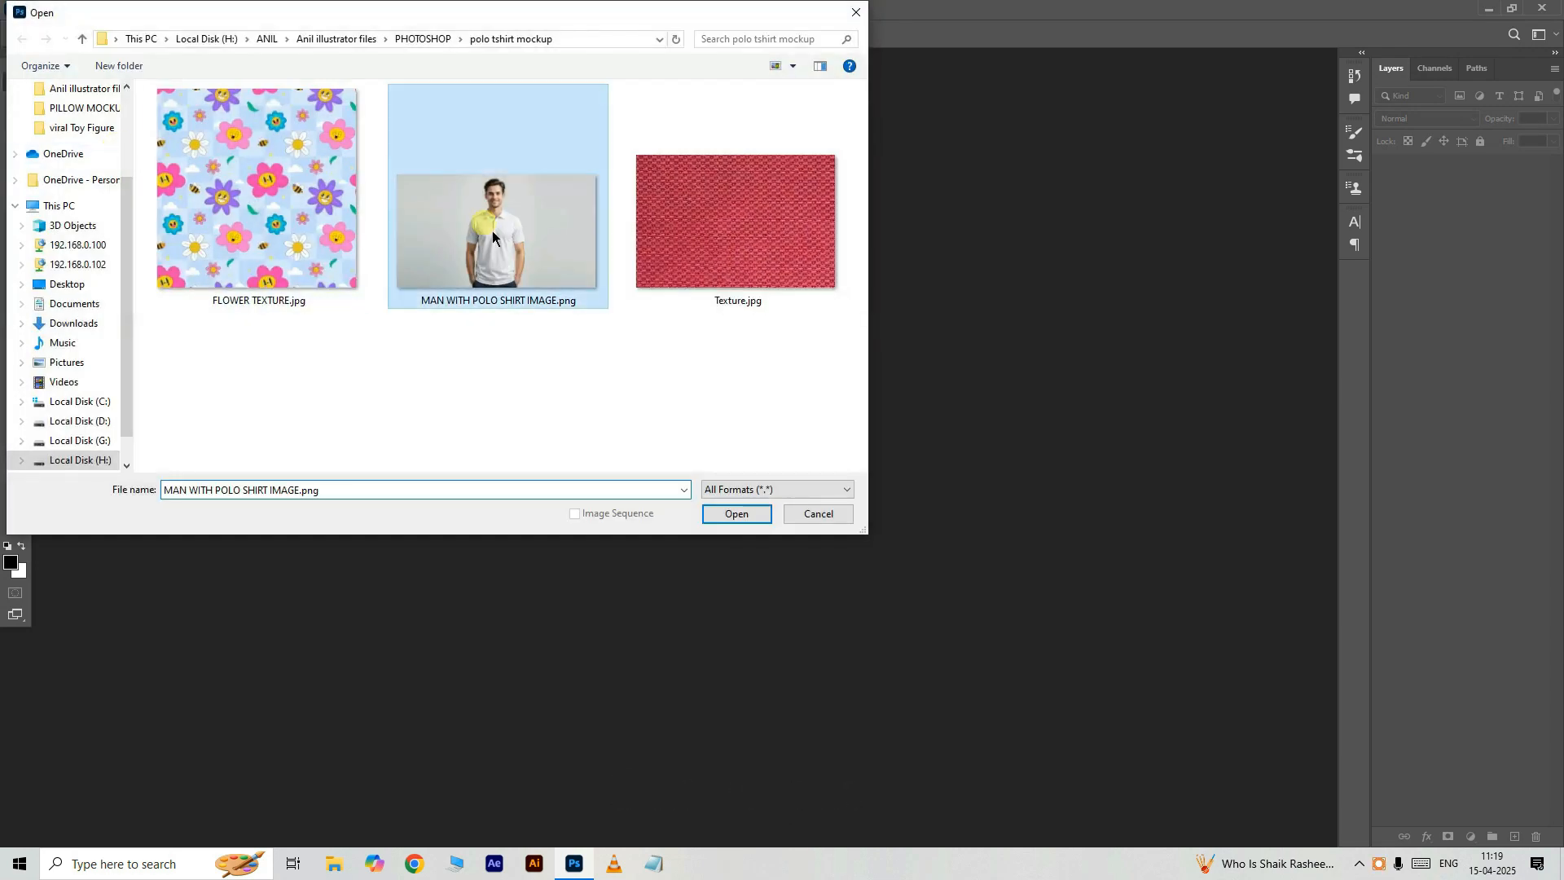
left_click(736, 513)
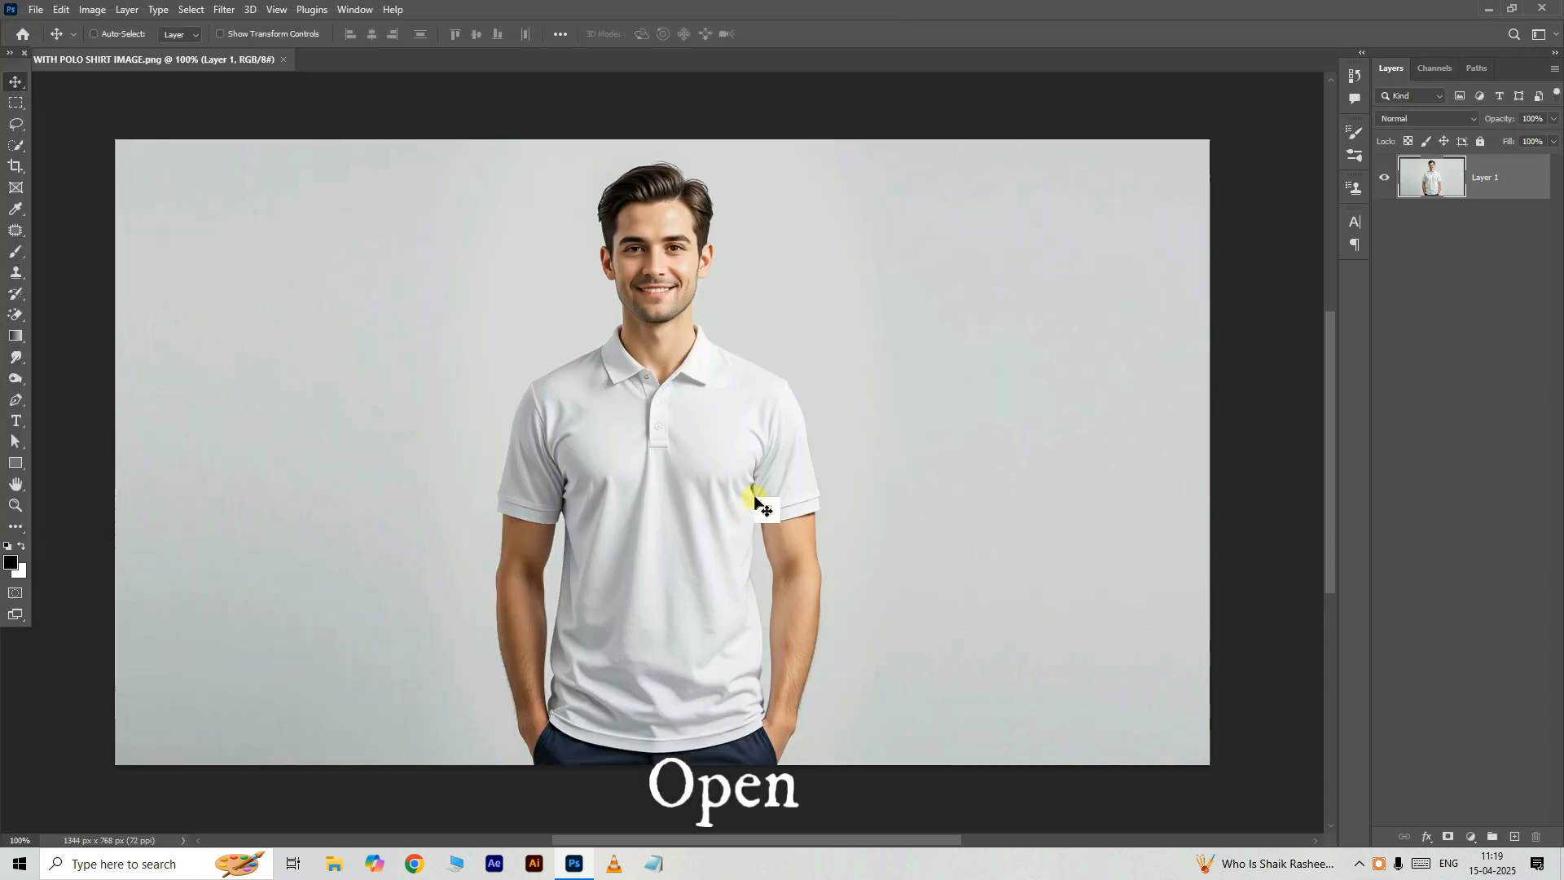
Step: Trace a freehand Object Selection outline around the entire white polo shirt
left_click(15, 146)
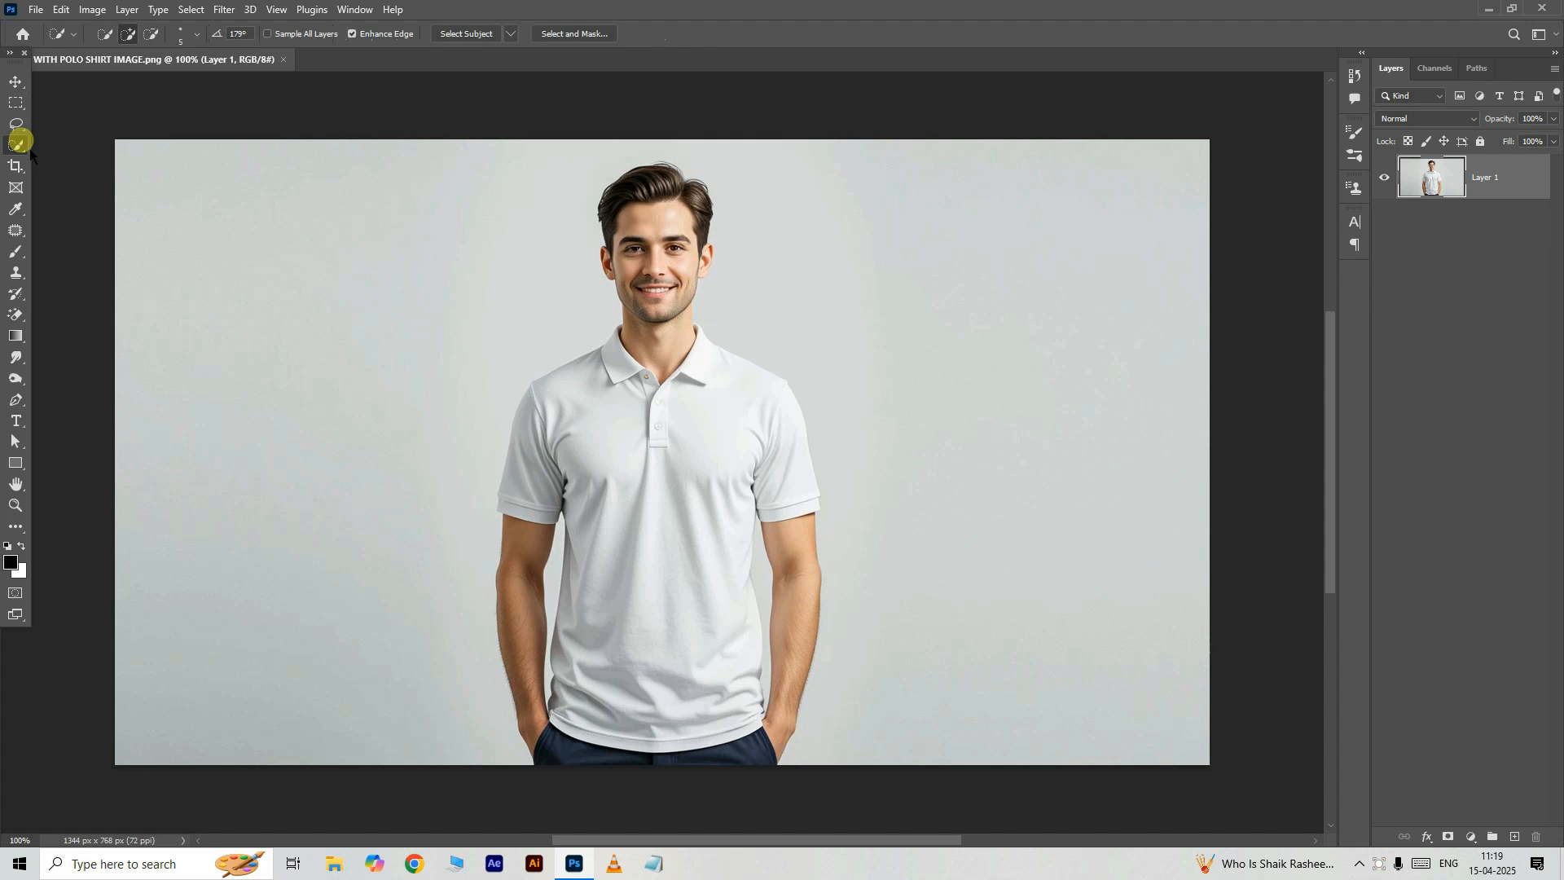
left_click(15, 124)
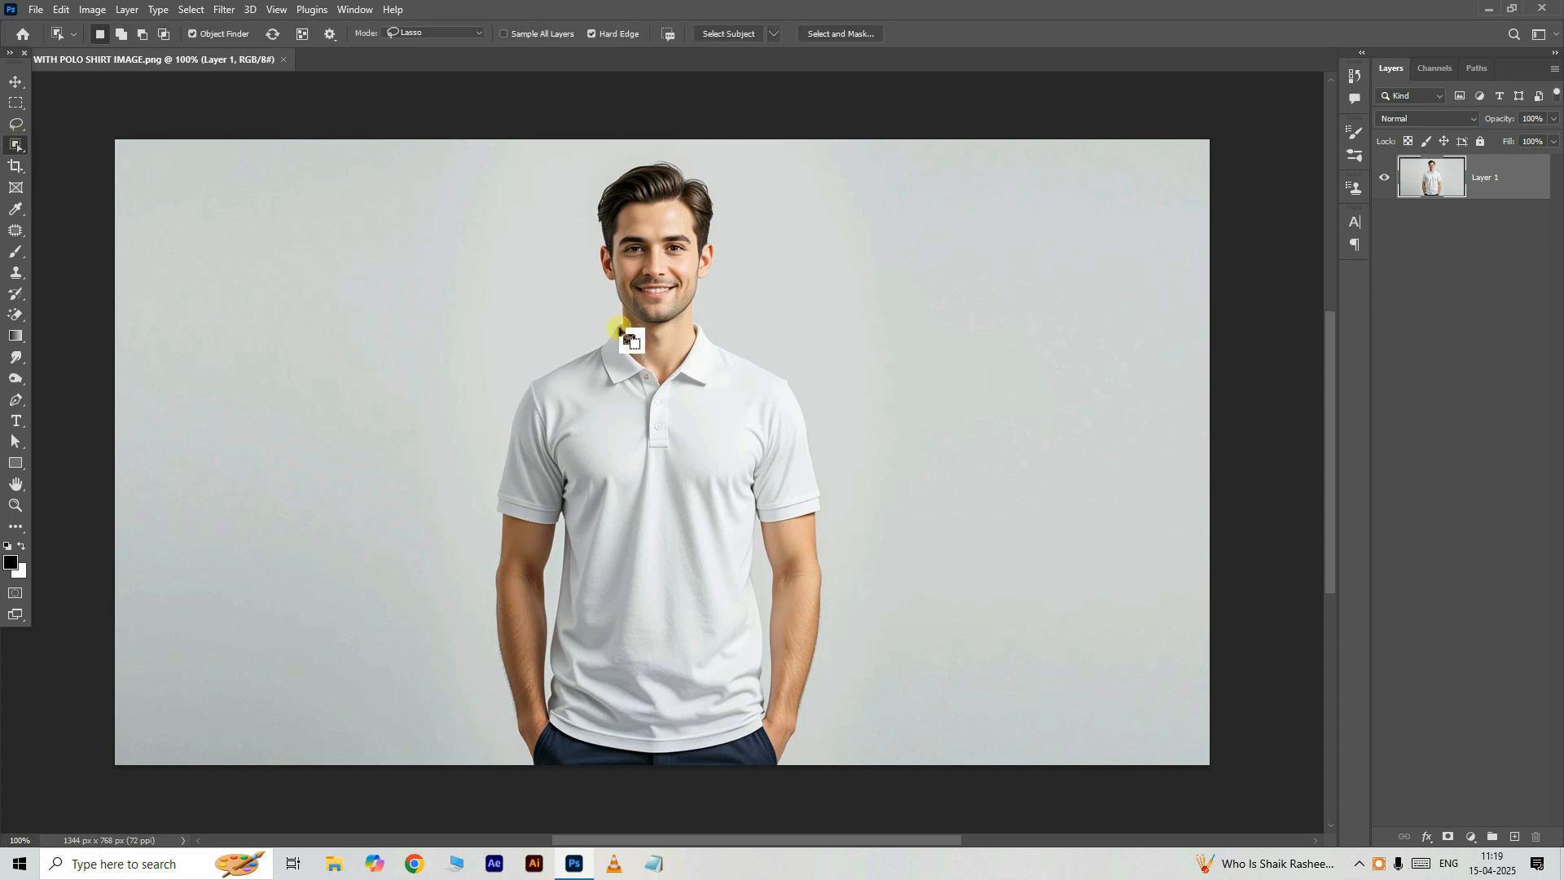
left_click_drag(621, 325, 792, 539)
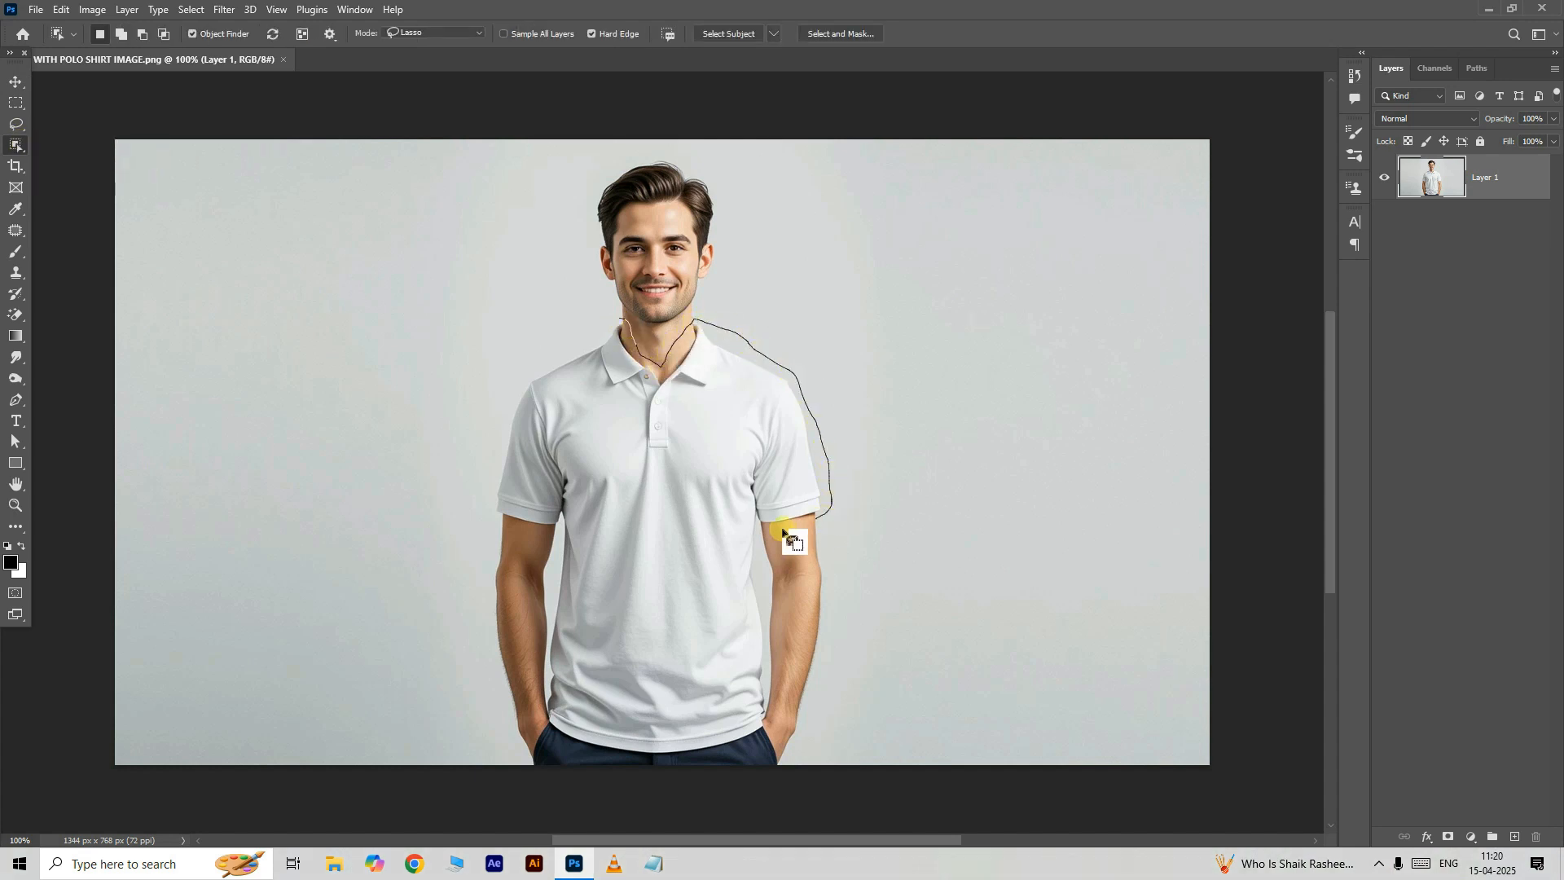
left_click_drag(792, 539, 607, 758)
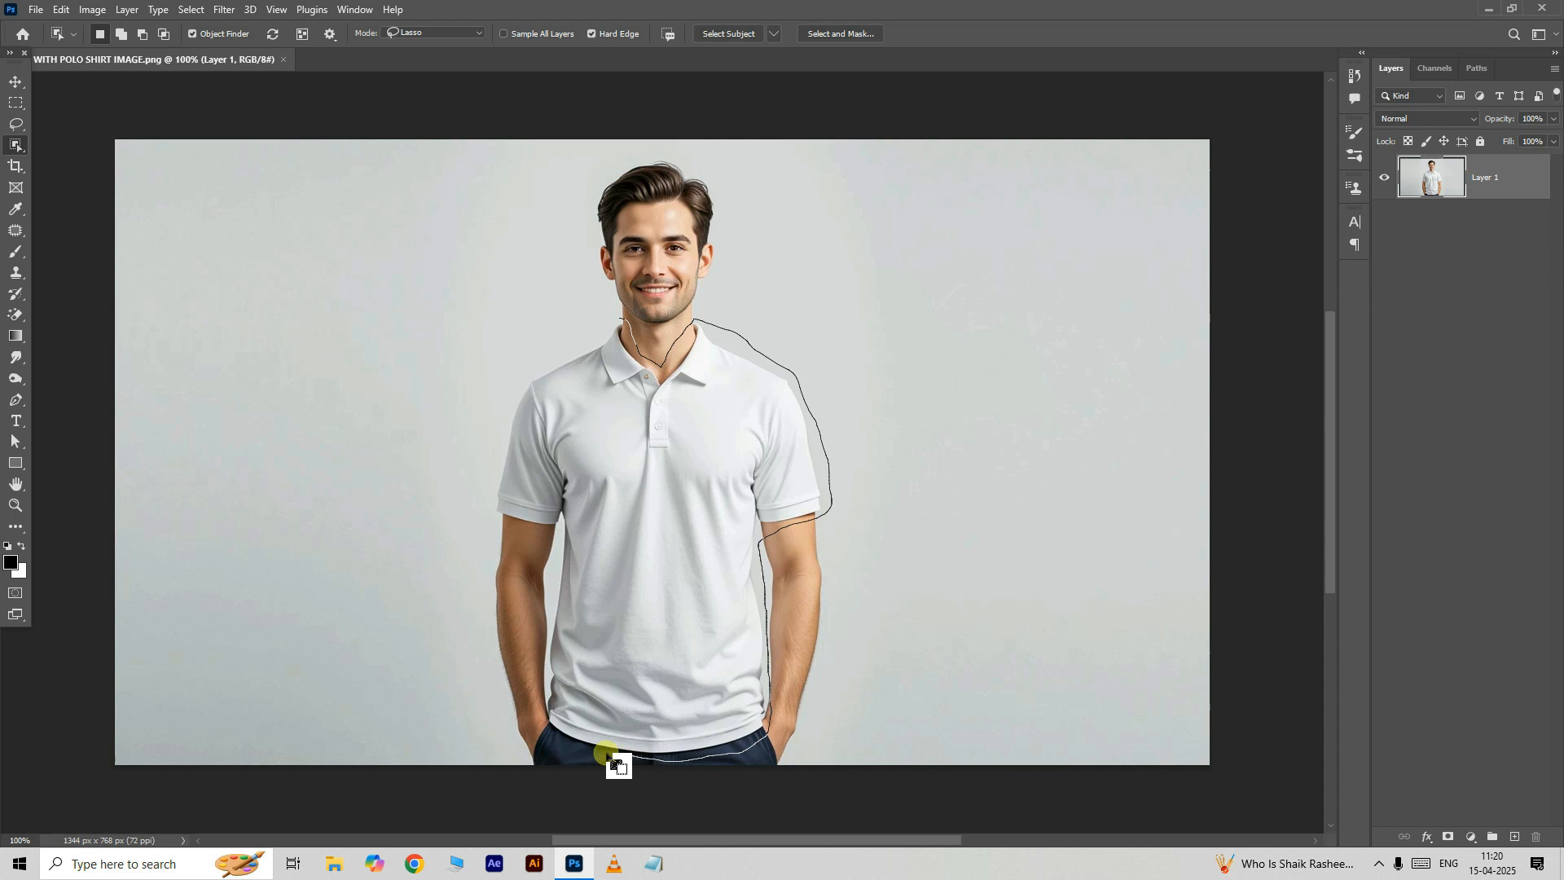
left_click_drag(608, 752, 489, 474)
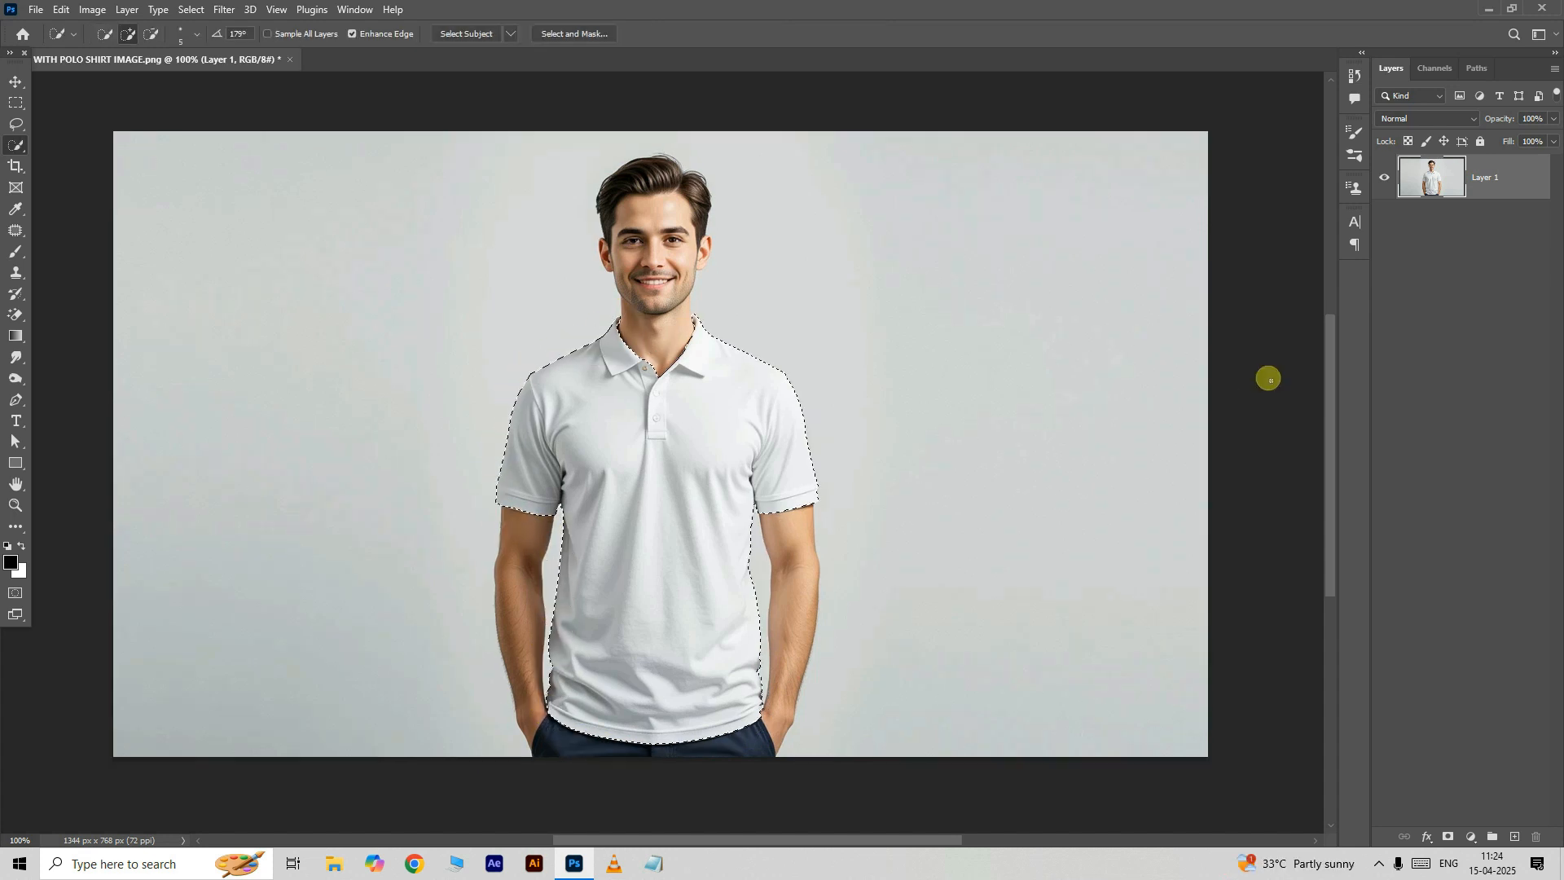
Step: Copy the selected shirt onto its own layers with Ctrl+J and hide the upper copy
key("Ctrl+j")
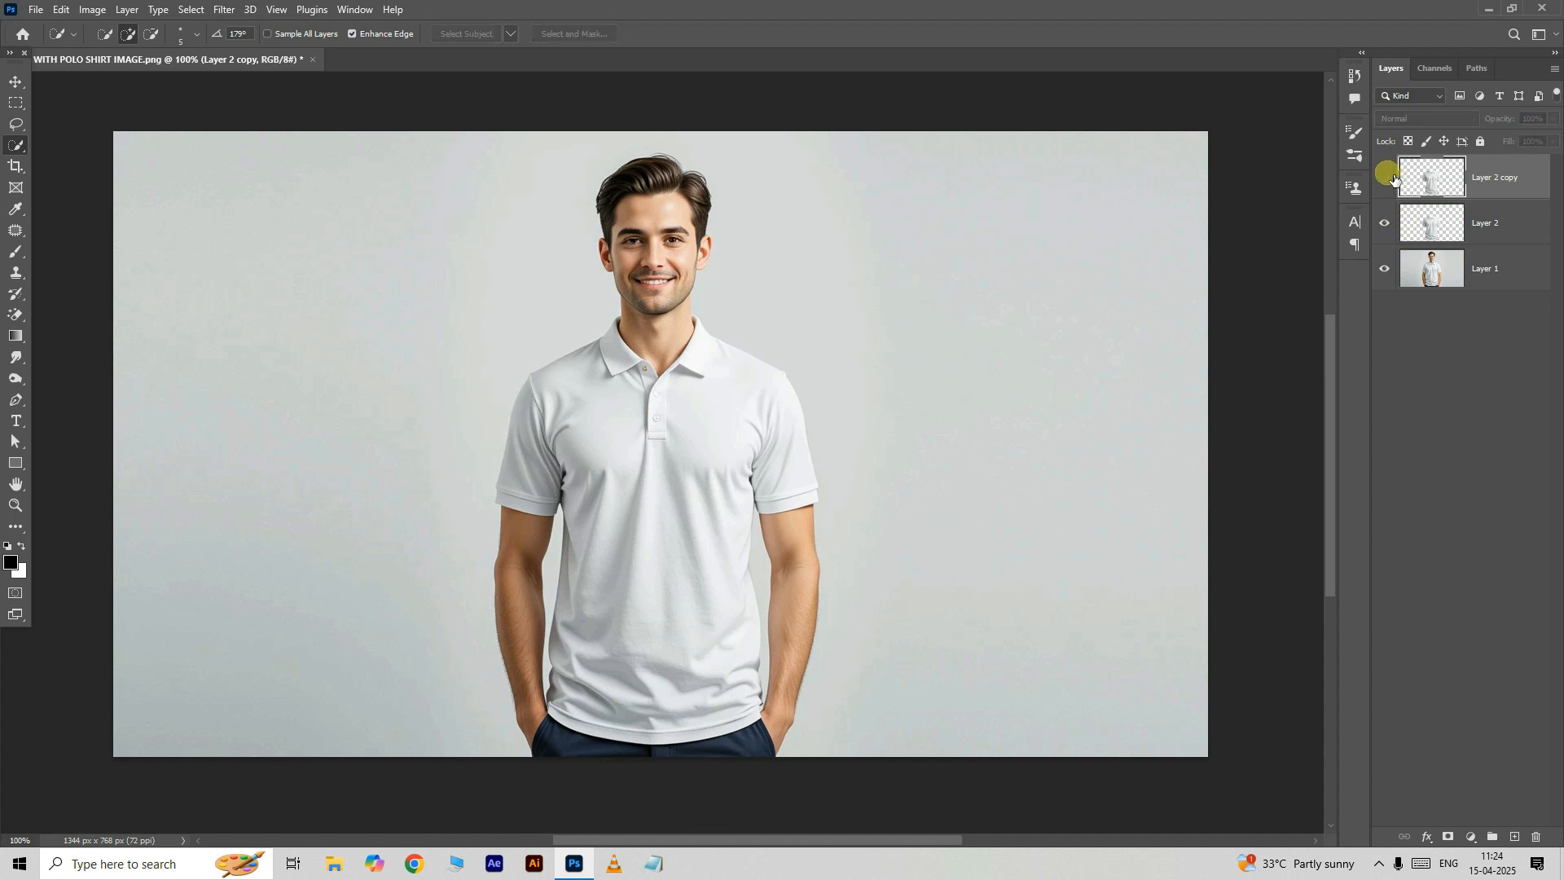
left_click(1492, 222)
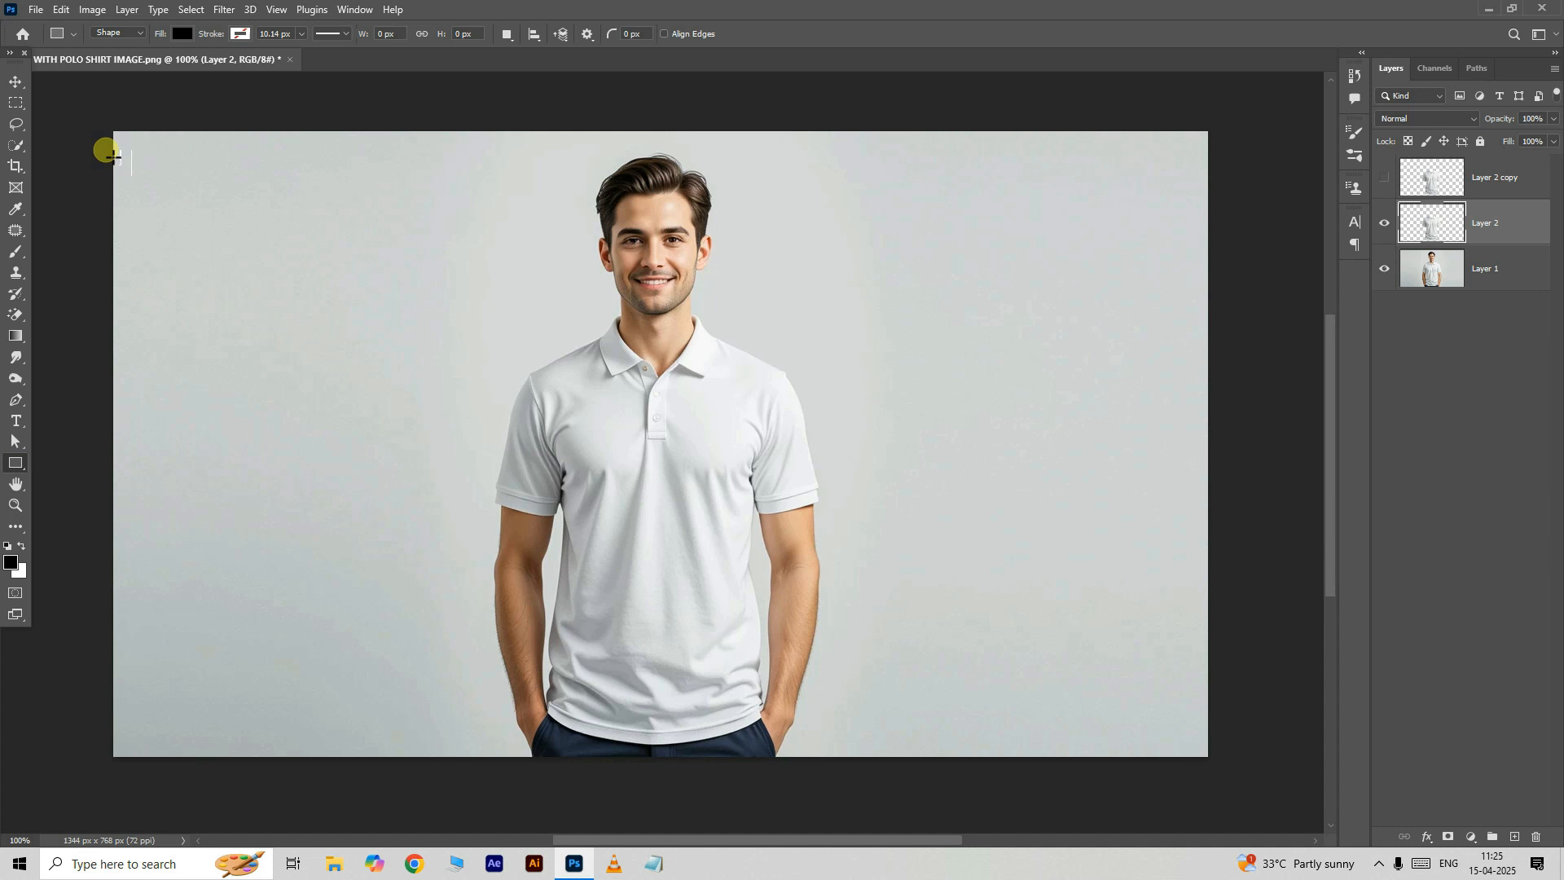
mouse_move(511, 336)
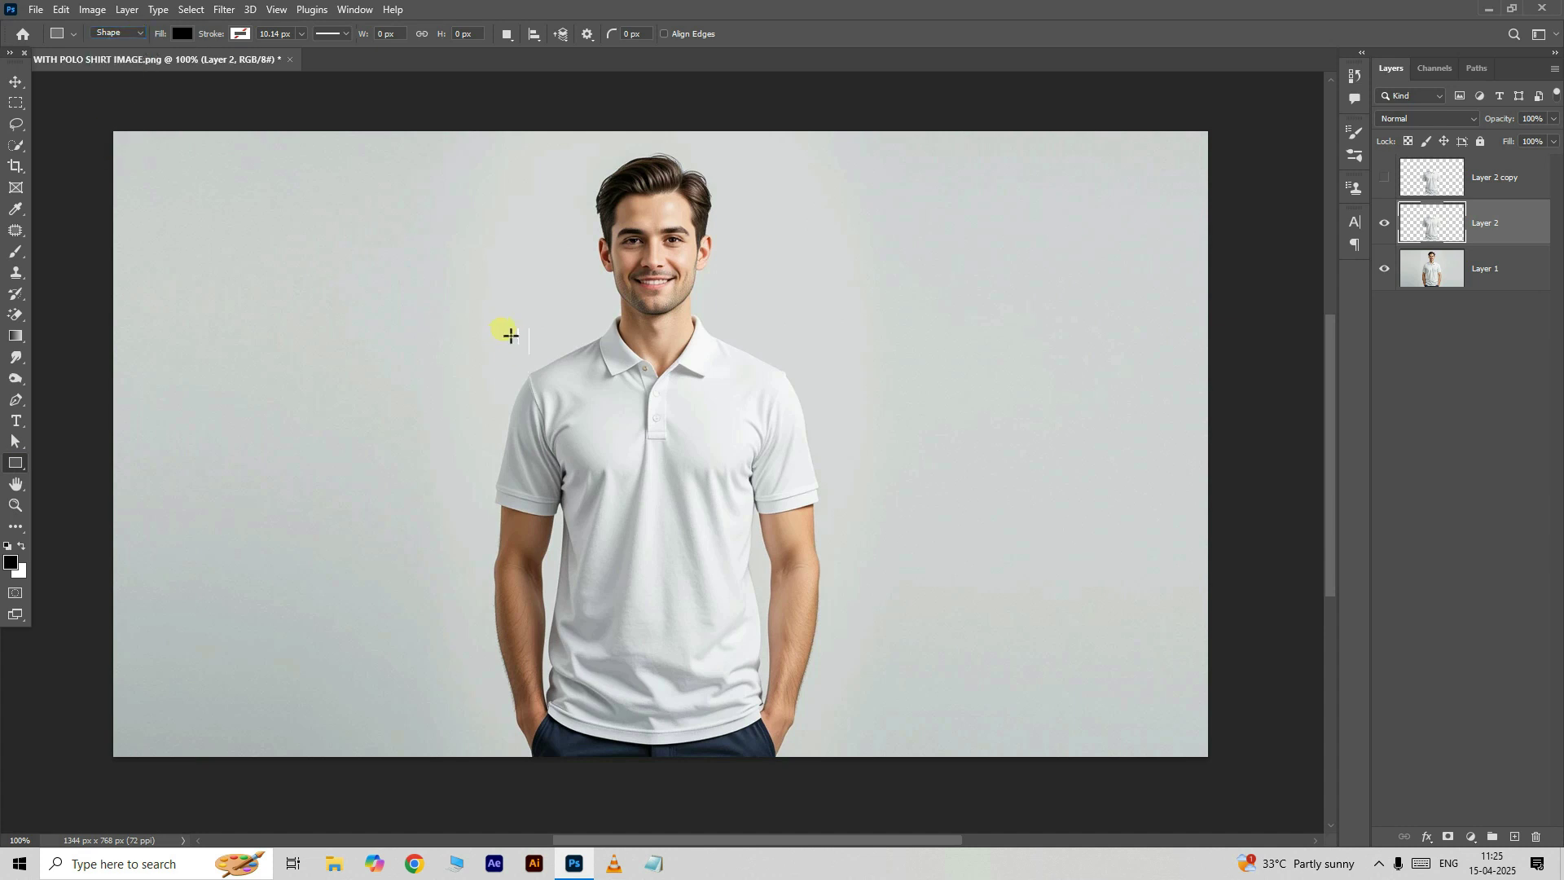
Step: Draw a black rectangle shape layer over the shirt and torso, above the shirt layer
left_click_drag(482, 308, 820, 750)
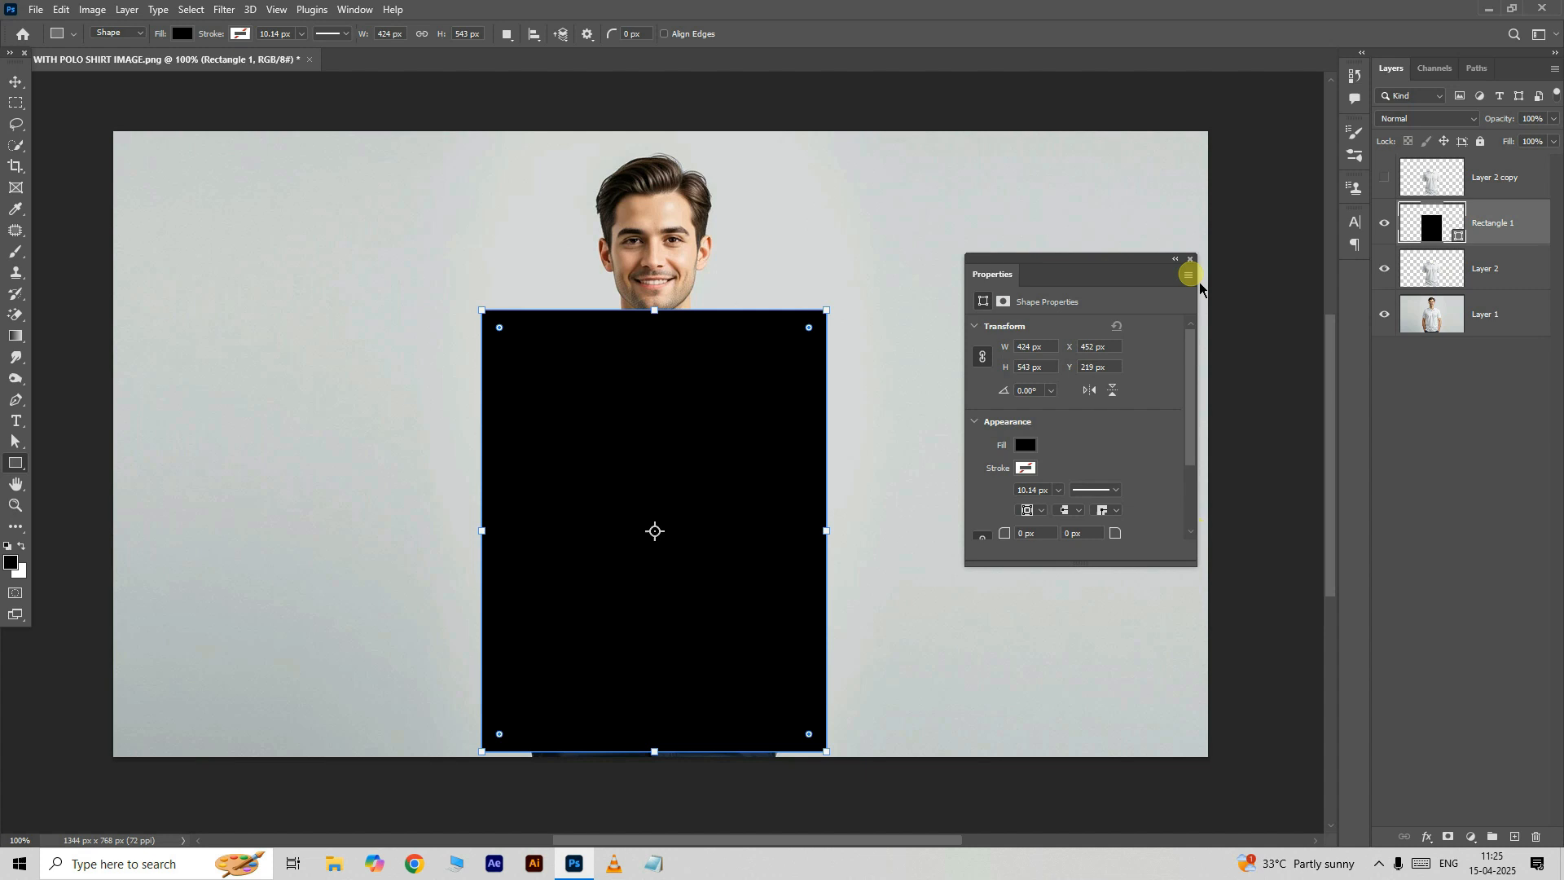
right_click(1473, 221)
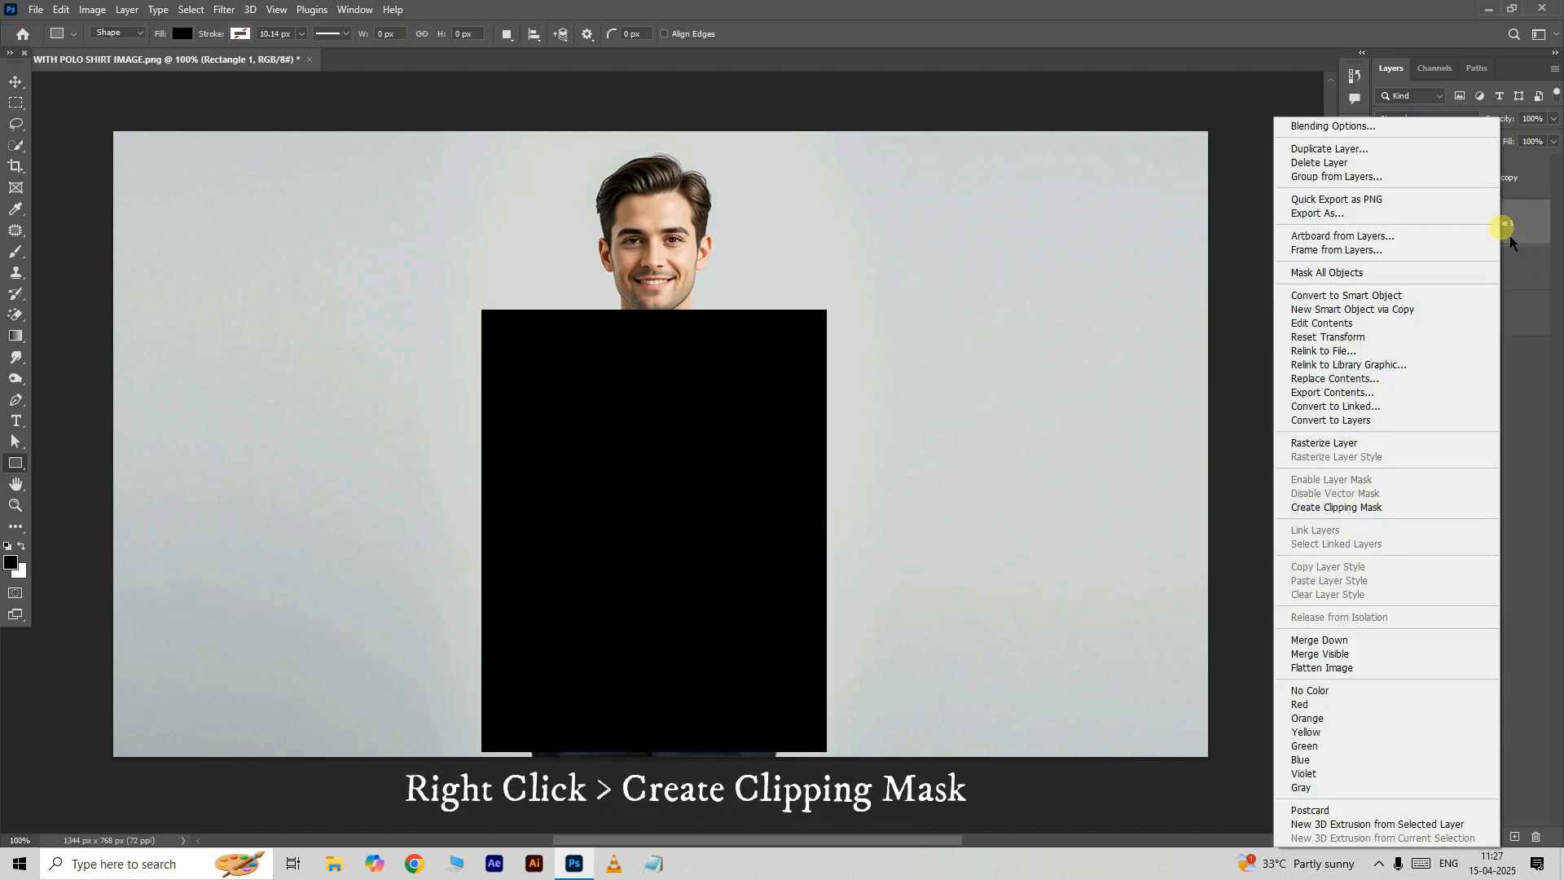
mouse_move(1344, 509)
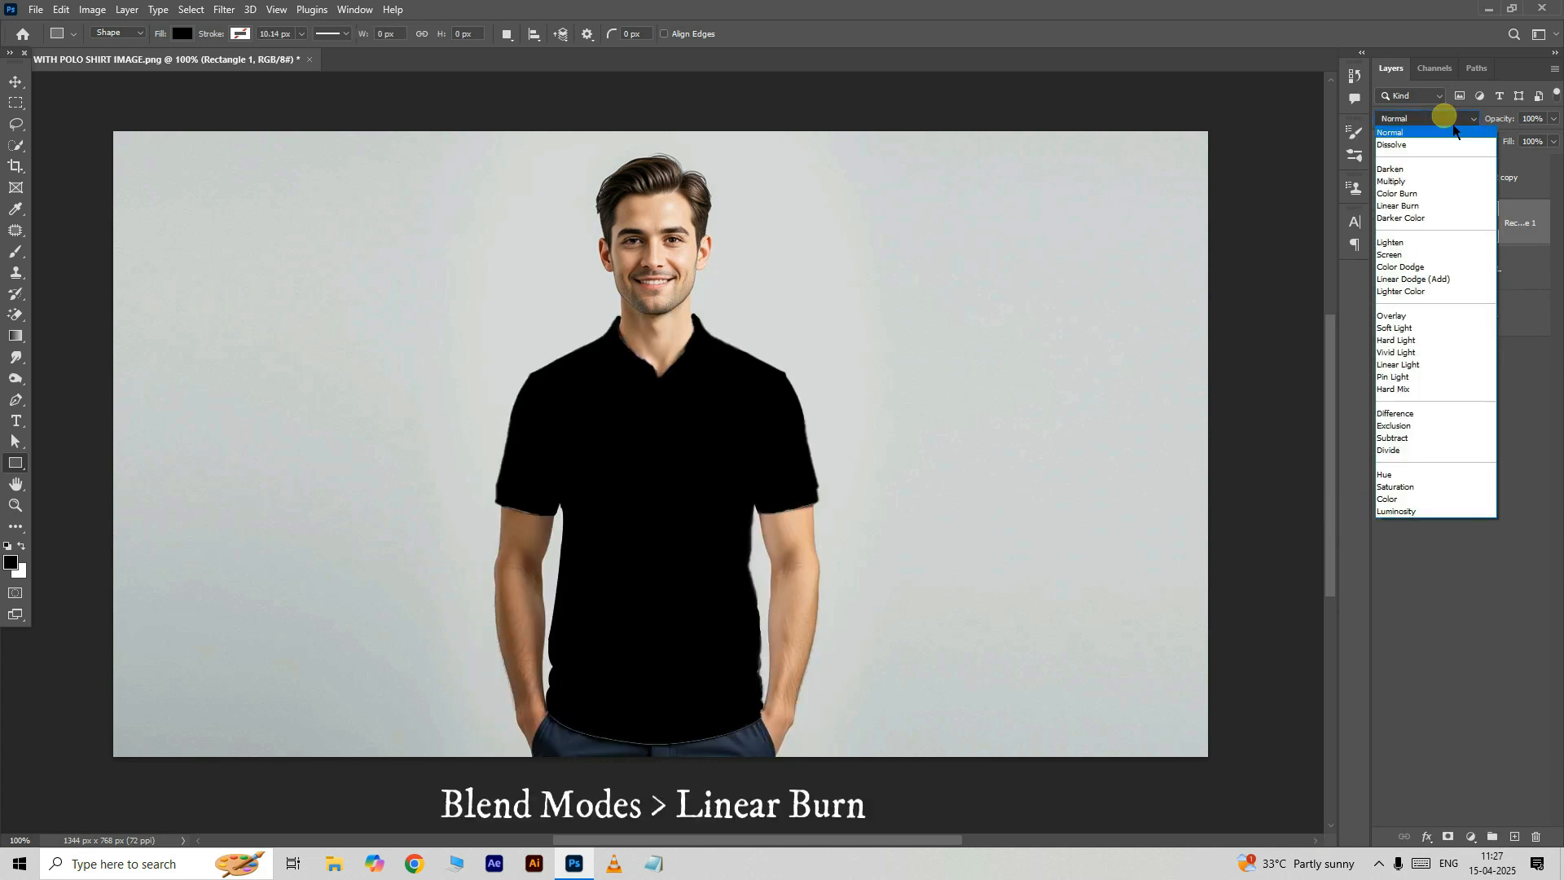
Step: Set the clipped black rectangle's blend mode to Linear Burn
left_click(1398, 206)
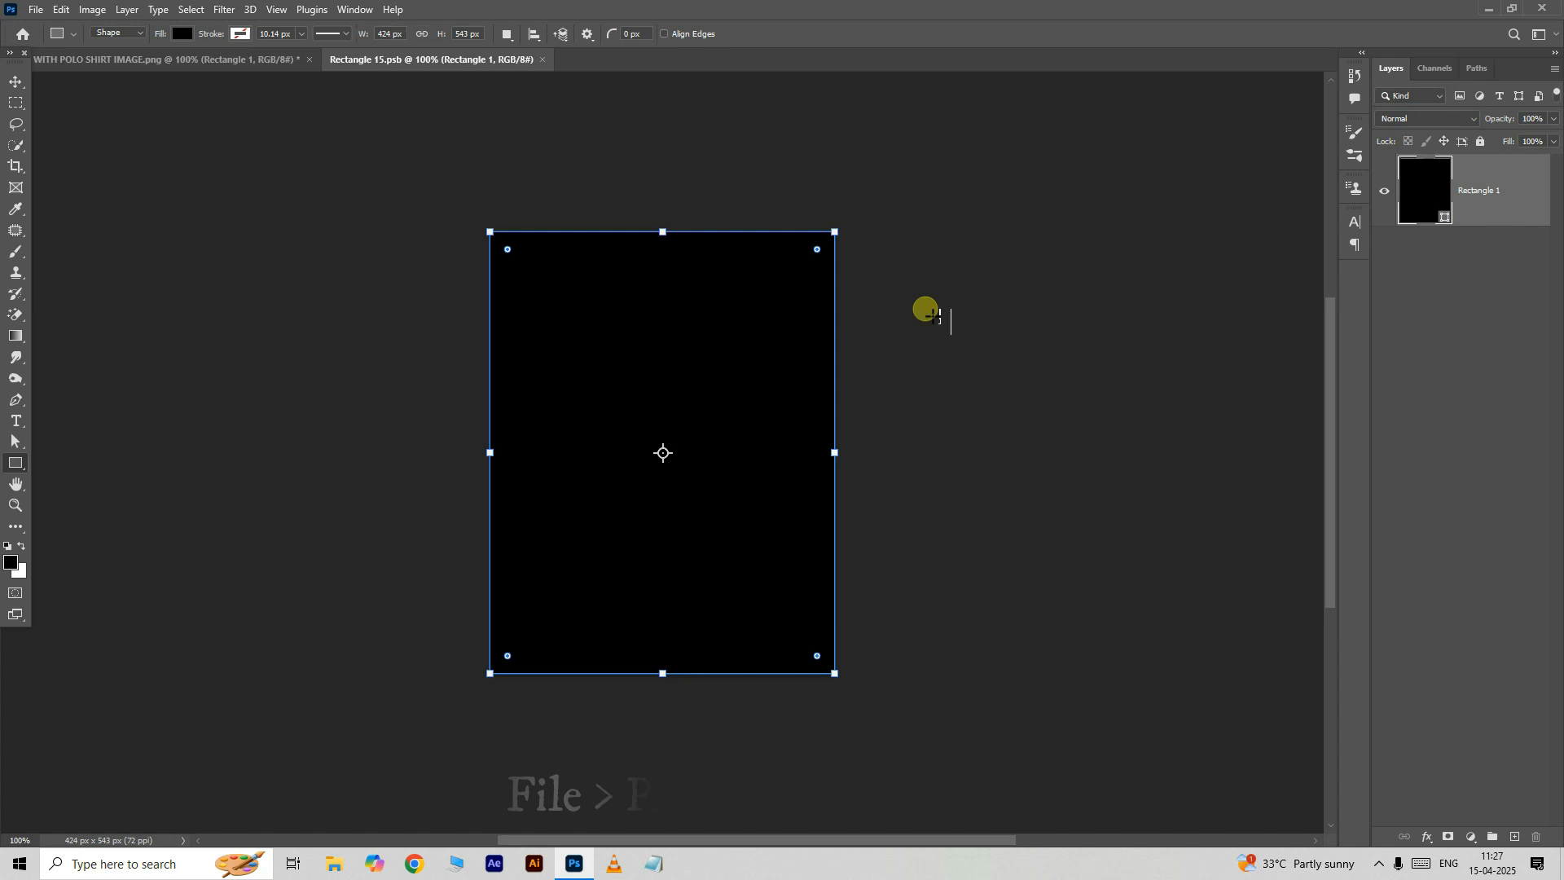
Step: Place Embedded Texture.jpg, scale the red knit to cover the rectangle, and return to the mockup
left_click(62, 8)
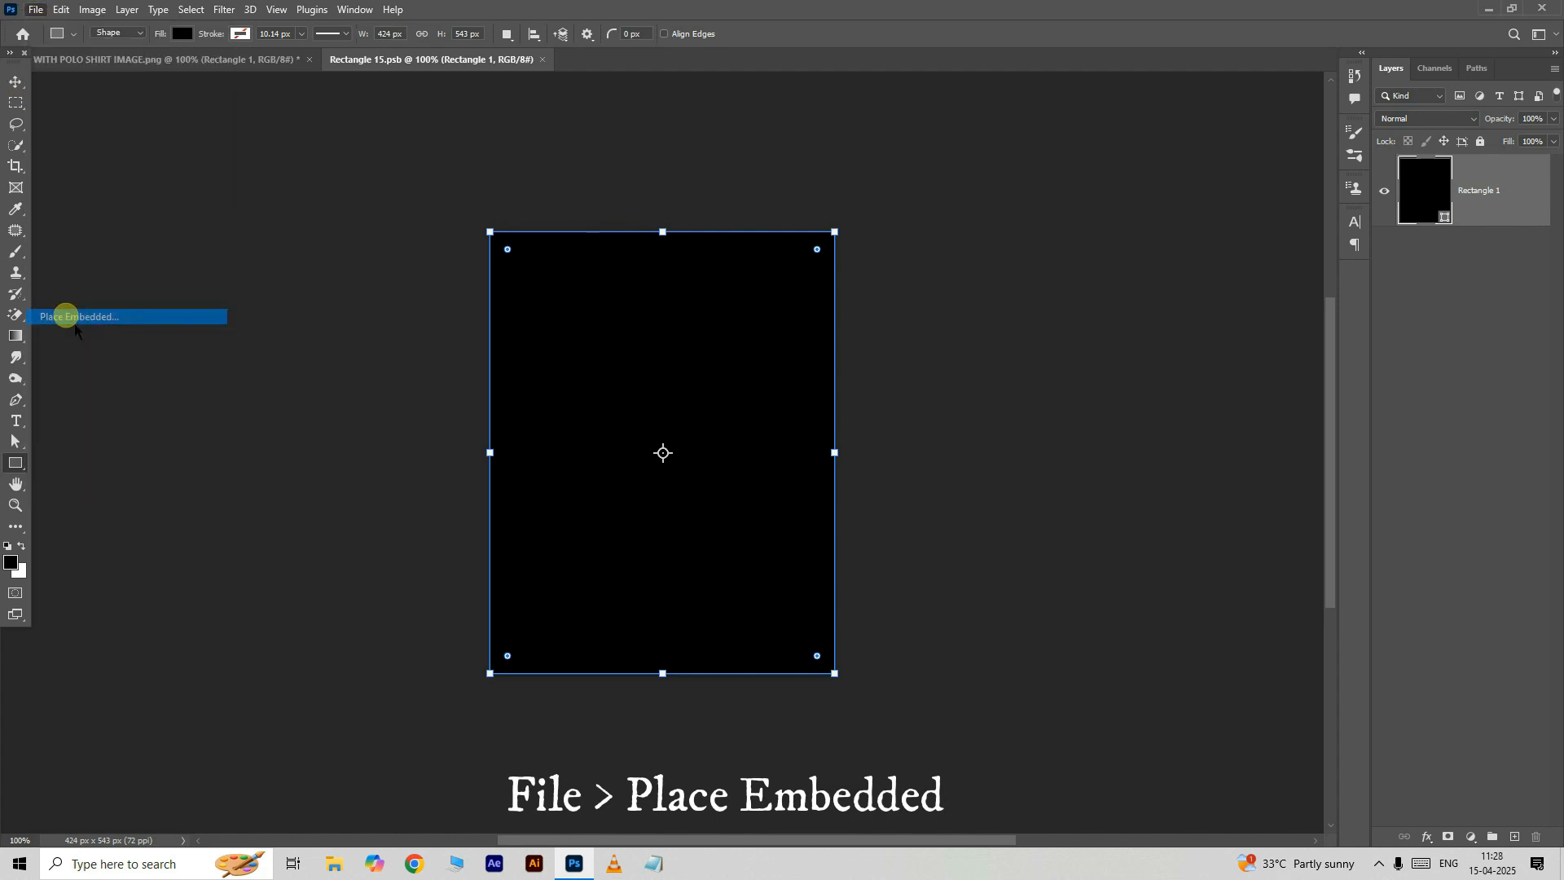
left_click(78, 316)
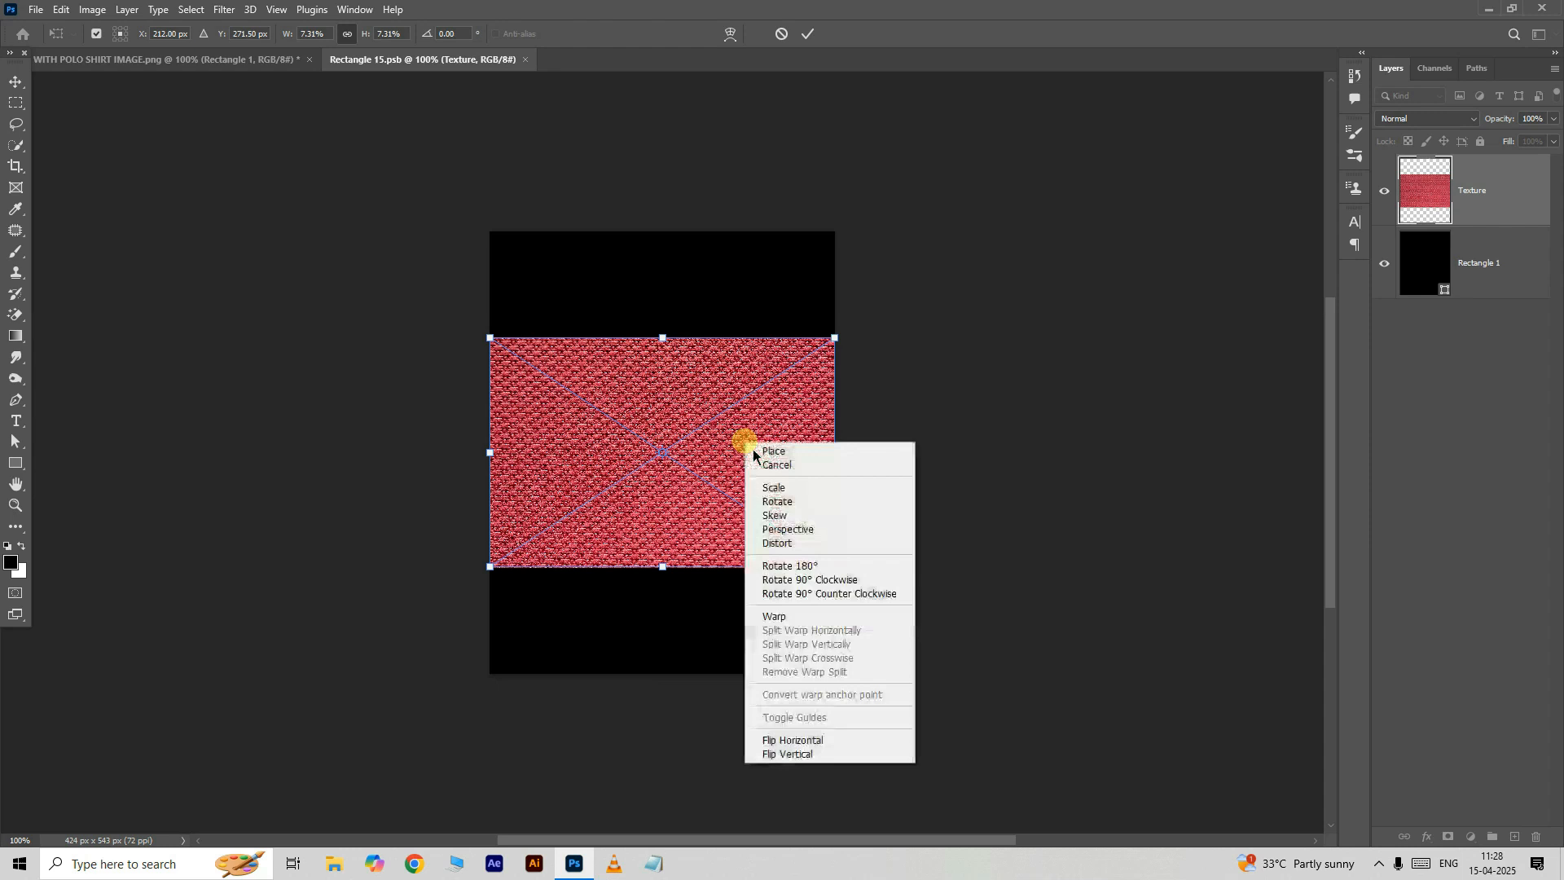
left_click(809, 580)
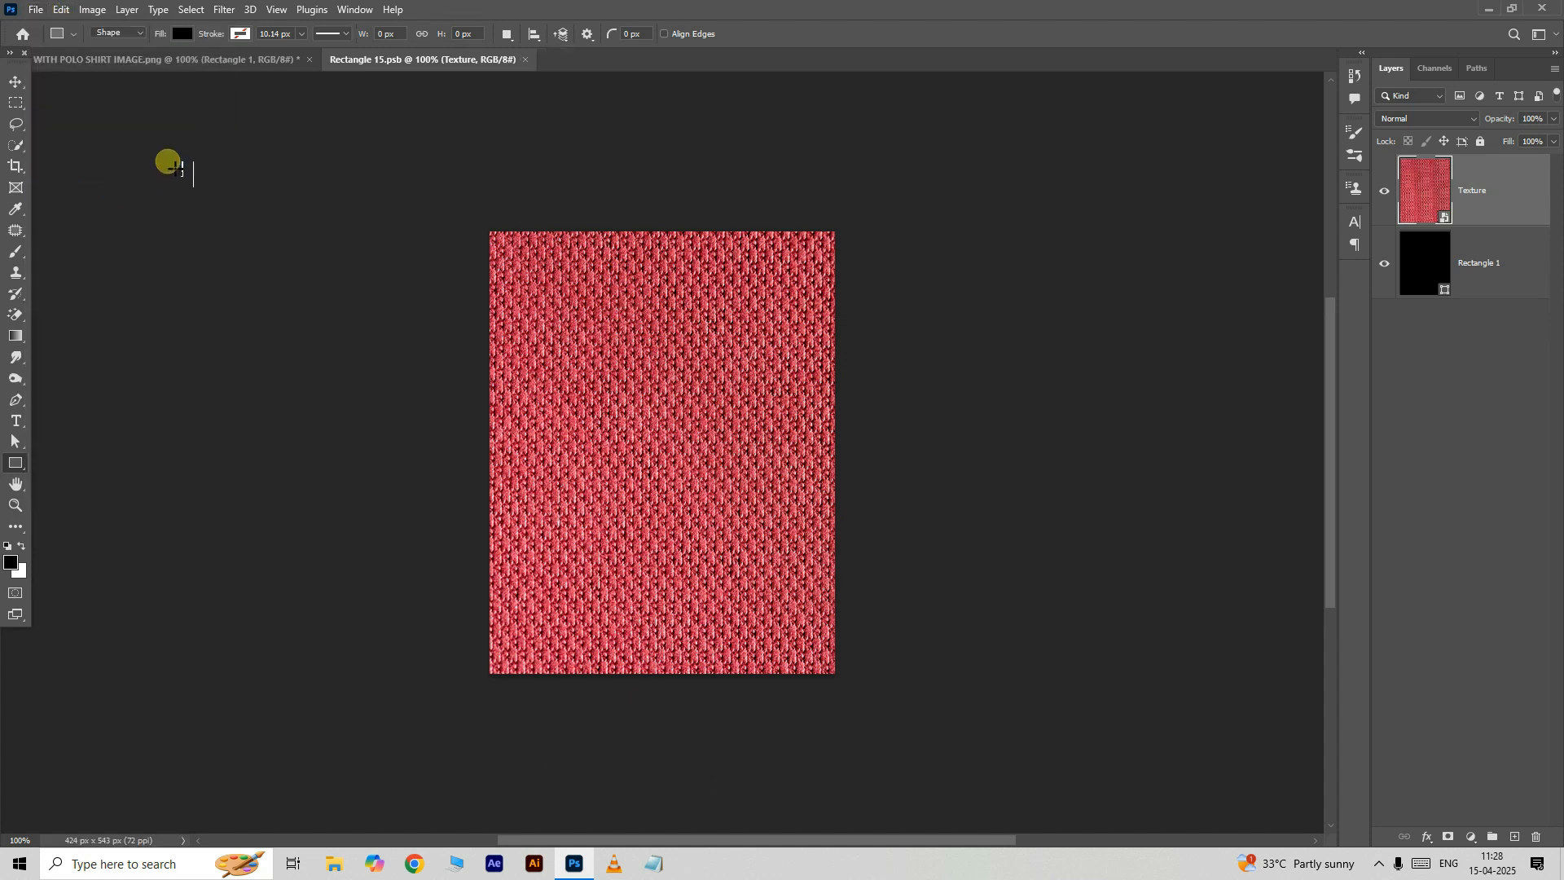
left_click(122, 59)
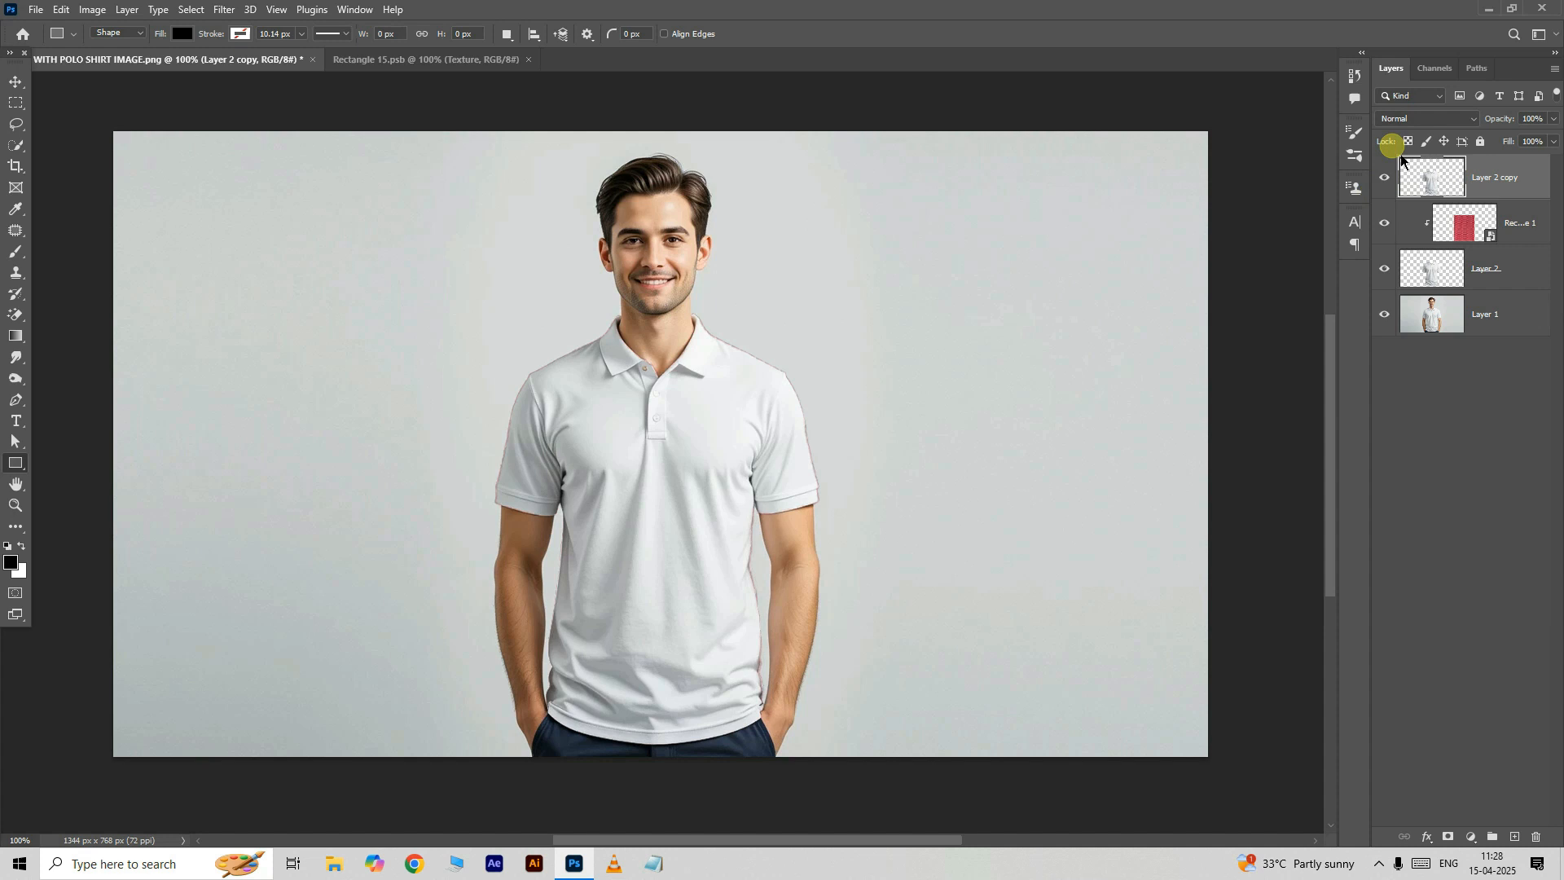
Step: Set Layer 2 copy to Multiply and adjust Rectangle 1's Blend If Underlying Layer slider so highlights show through
left_click(1427, 117)
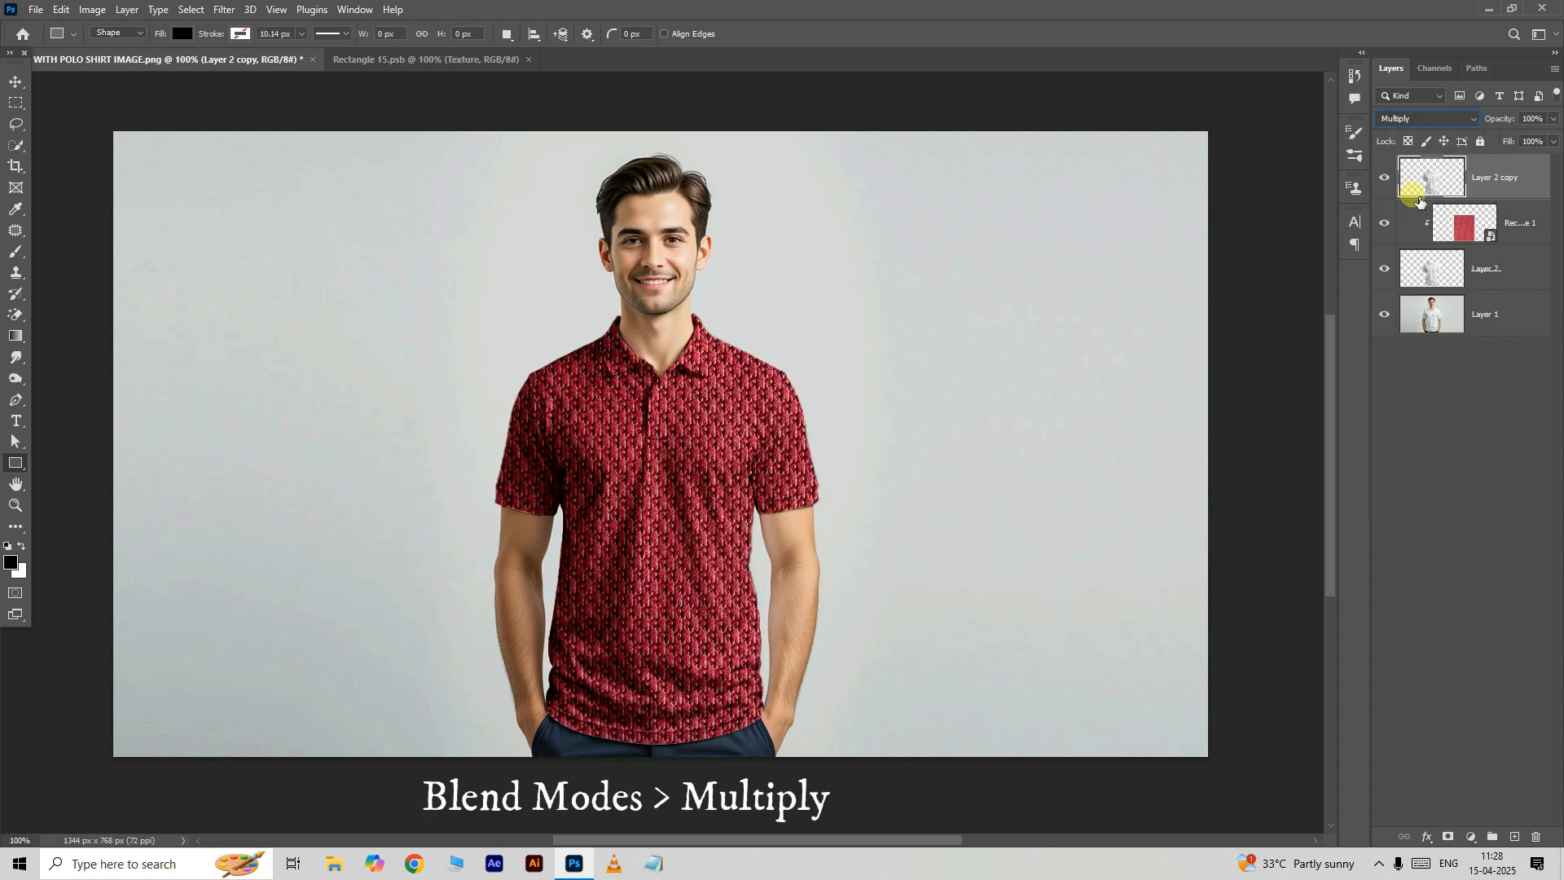
right_click(1432, 222)
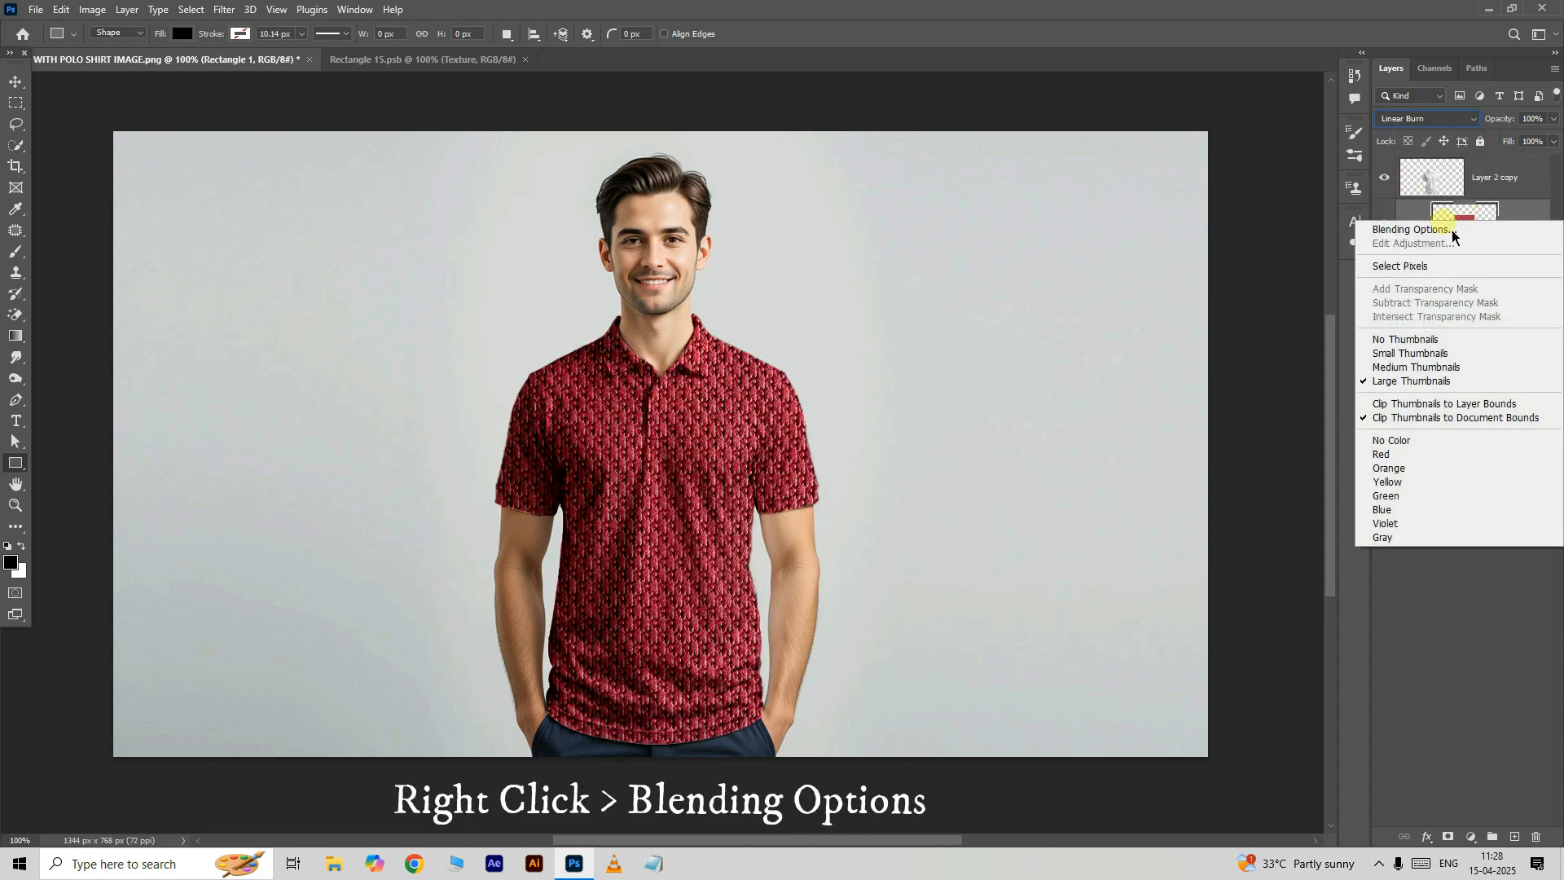
left_click(1411, 228)
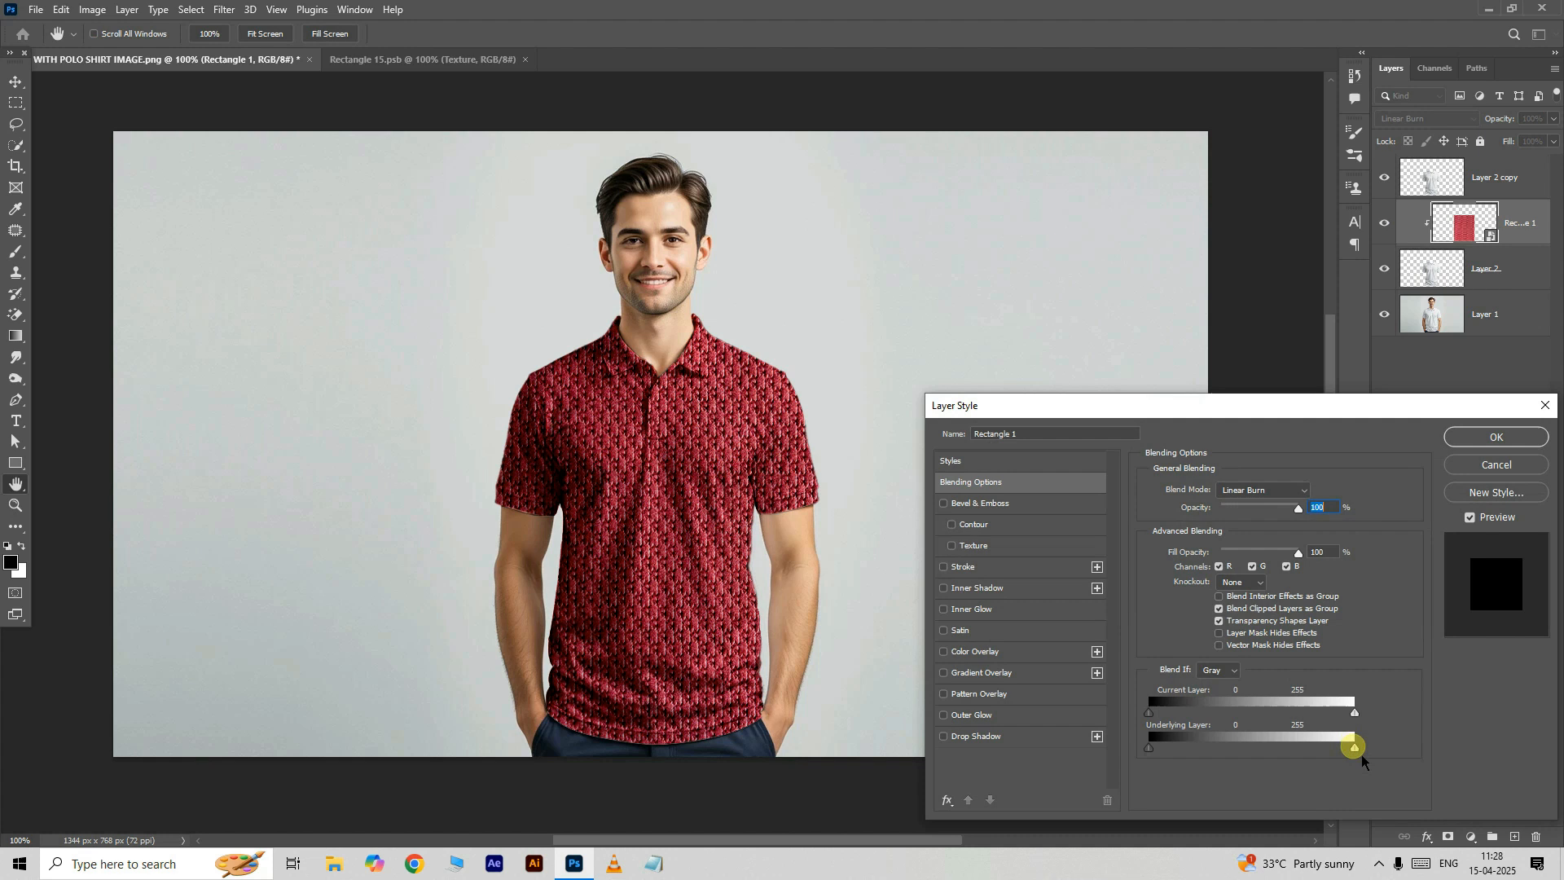
left_click_drag(1354, 746, 1339, 748)
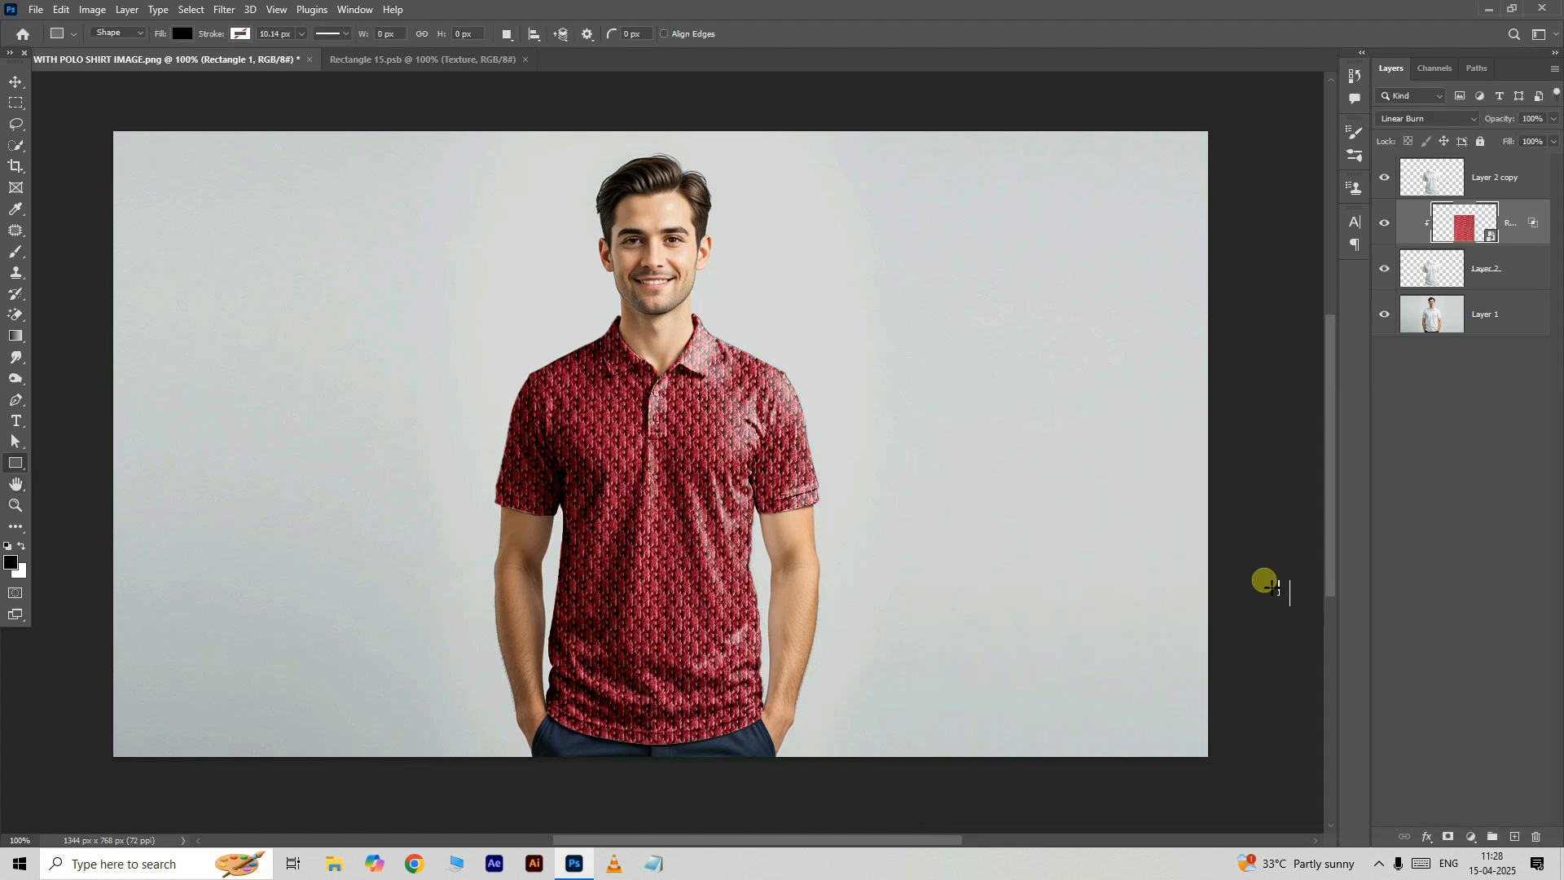
left_click(423, 59)
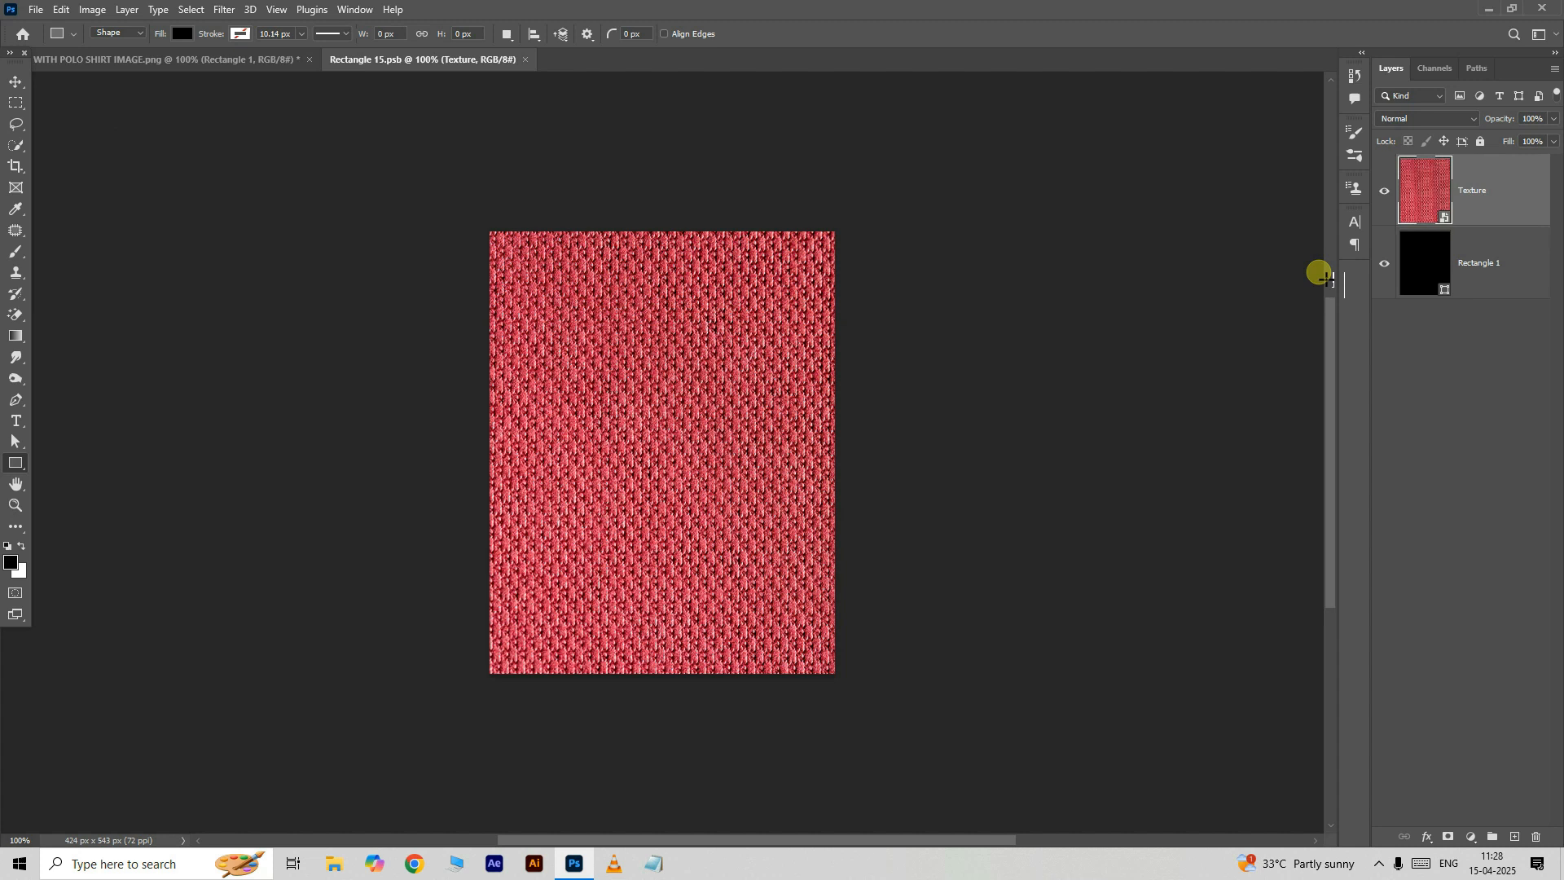
Step: Place Embedded FLOWER TEXTURE.jpg, enlarged and slightly rotated to cover the red knit layer
left_click(51, 8)
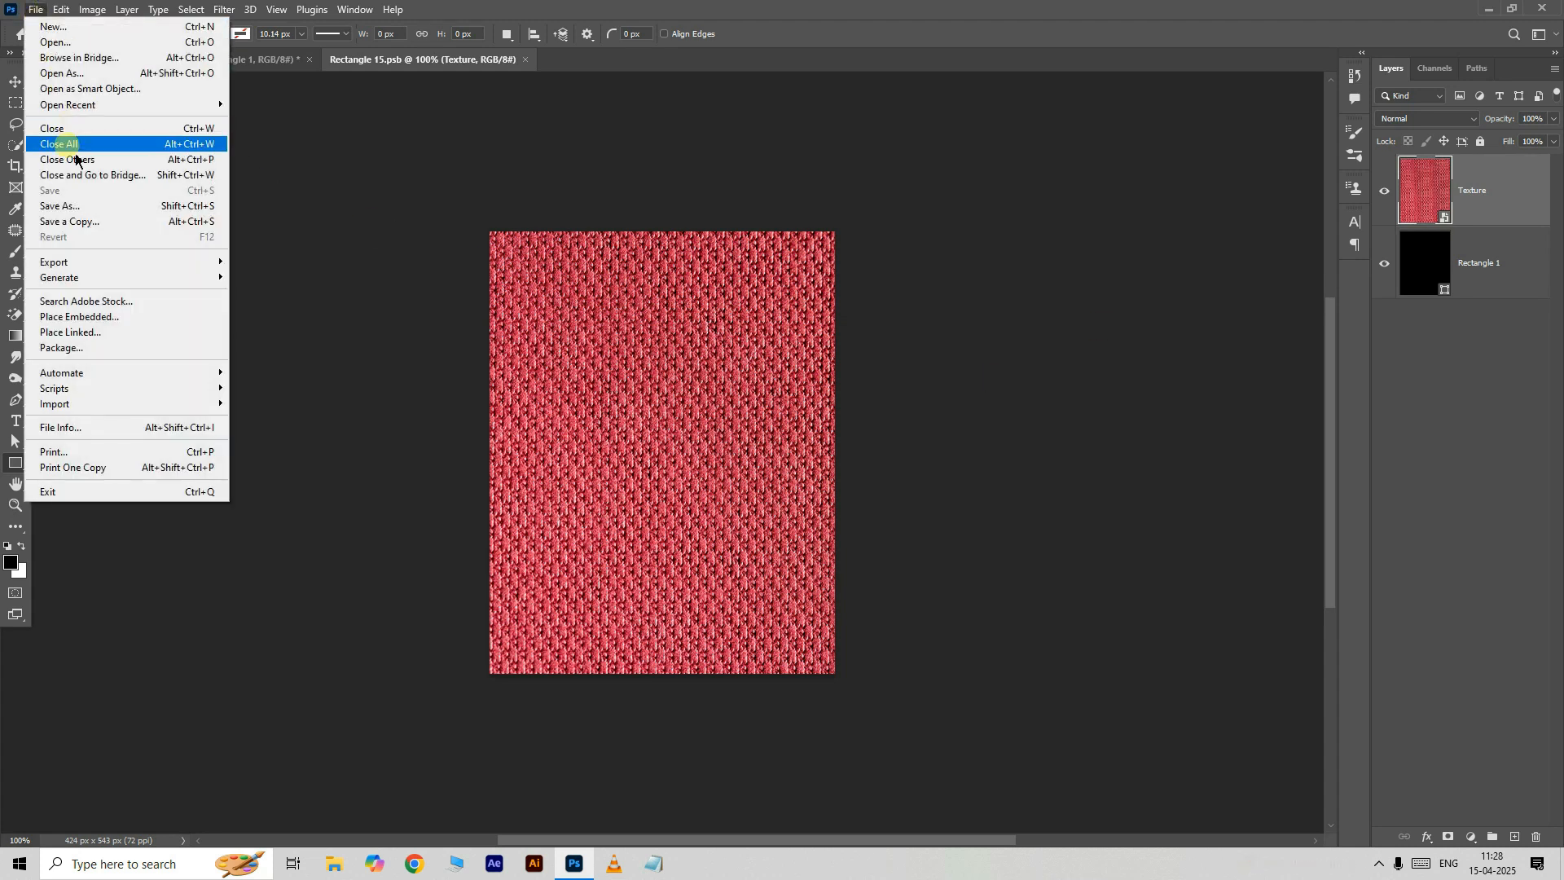
left_click(78, 316)
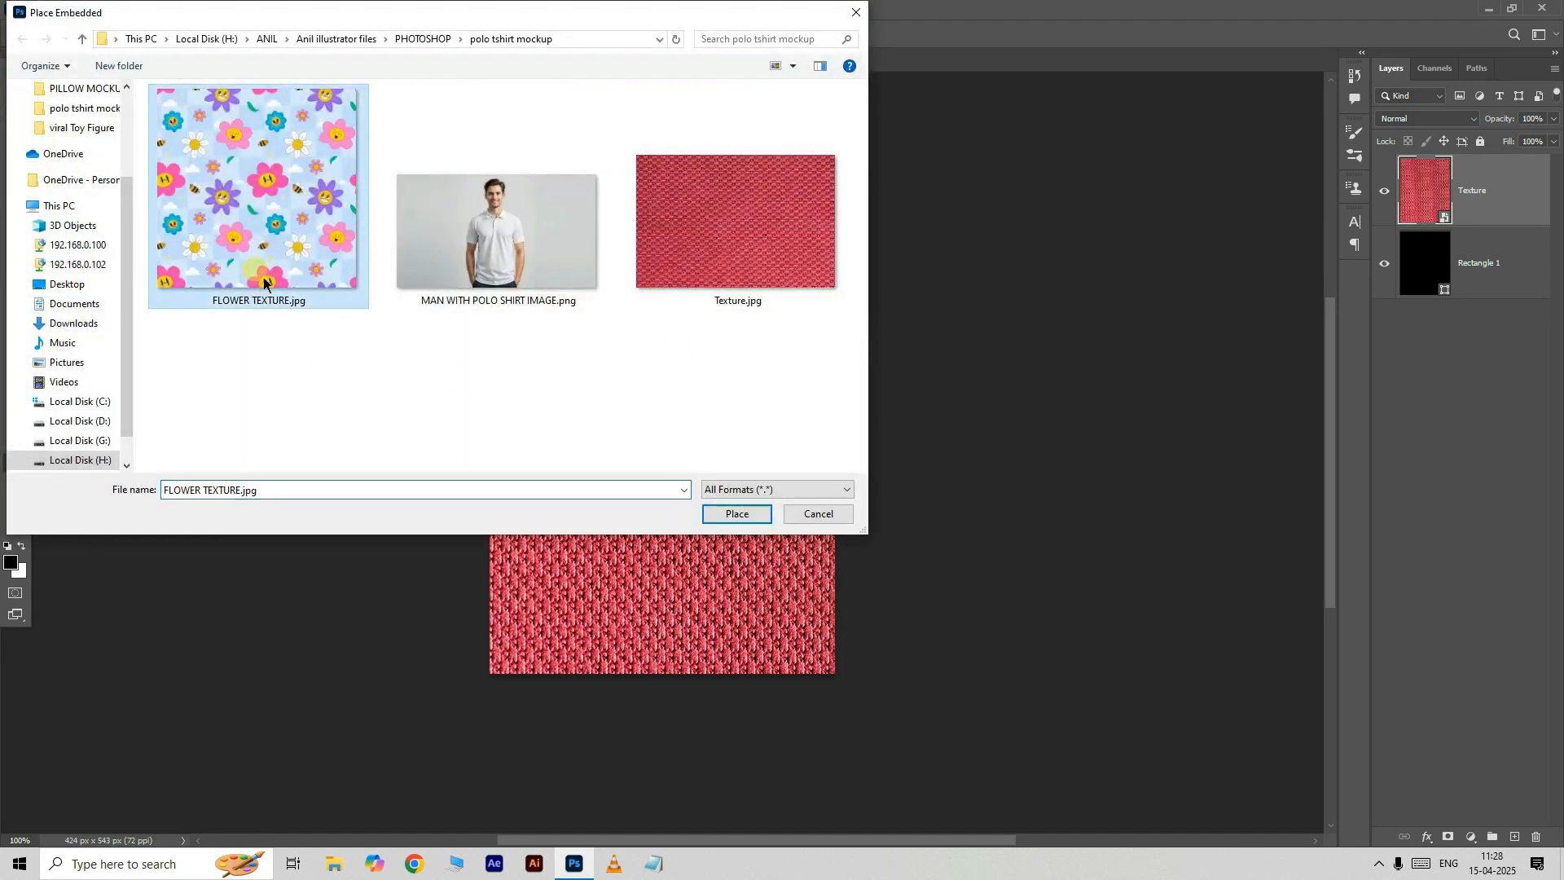
left_click(736, 513)
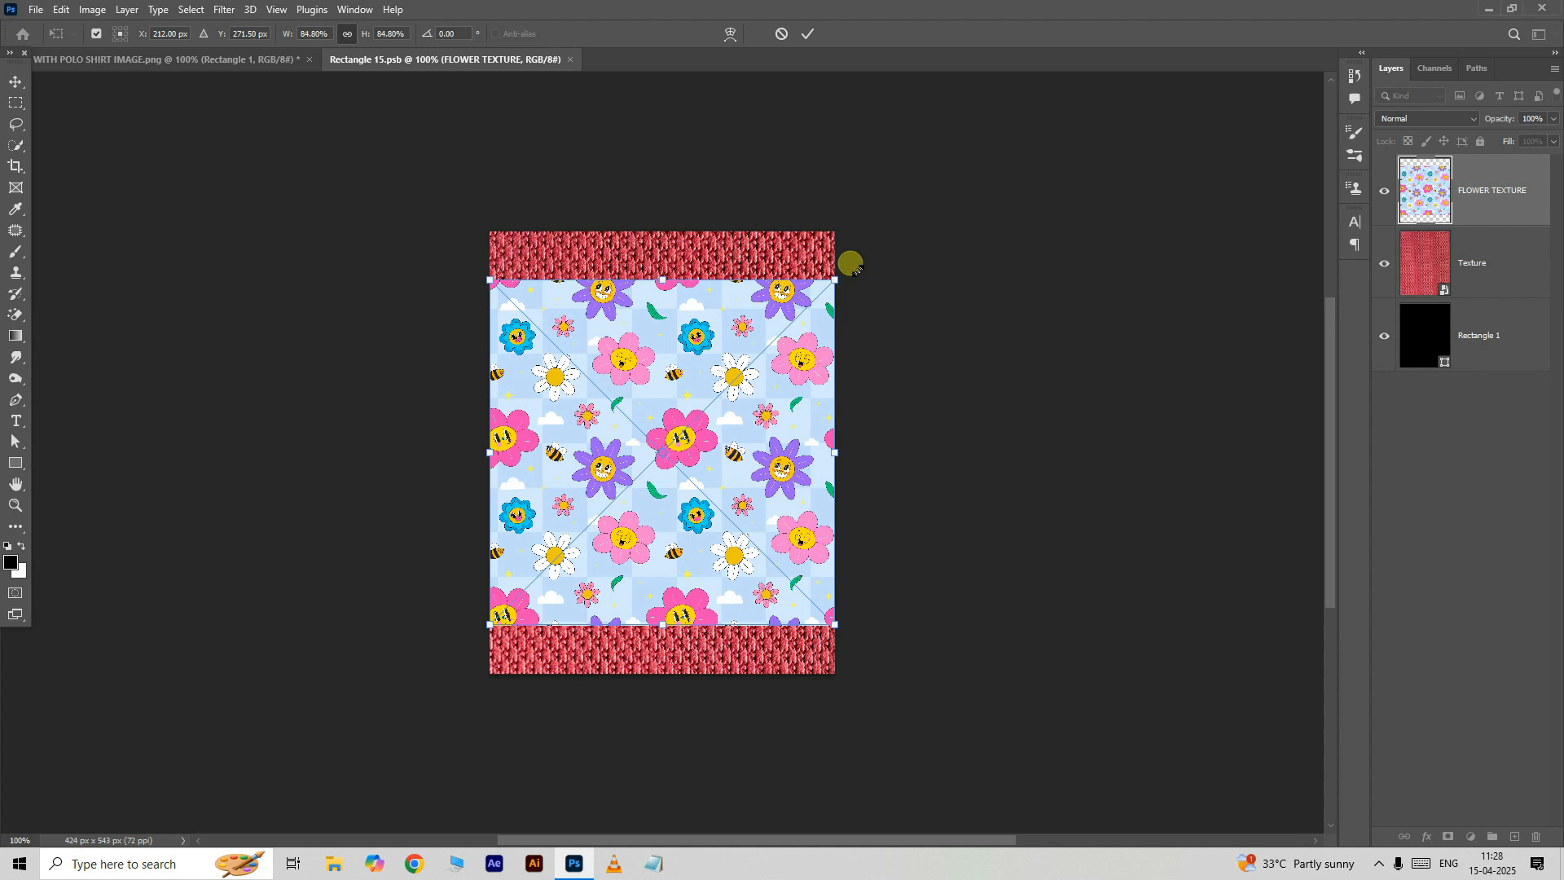
left_click_drag(849, 263, 909, 238)
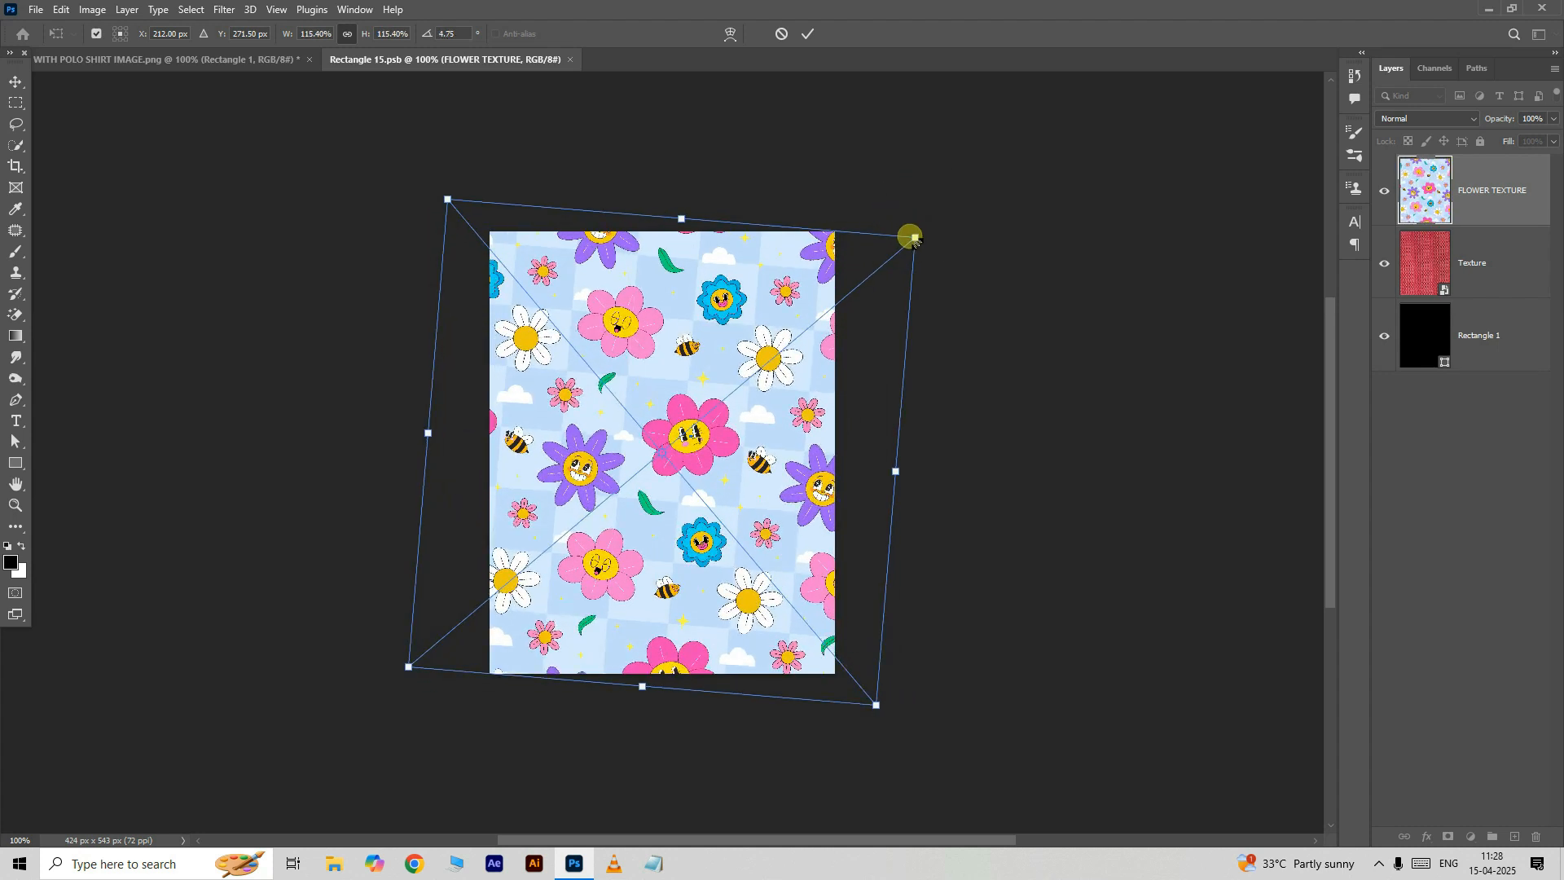
left_click_drag(907, 236, 875, 220)
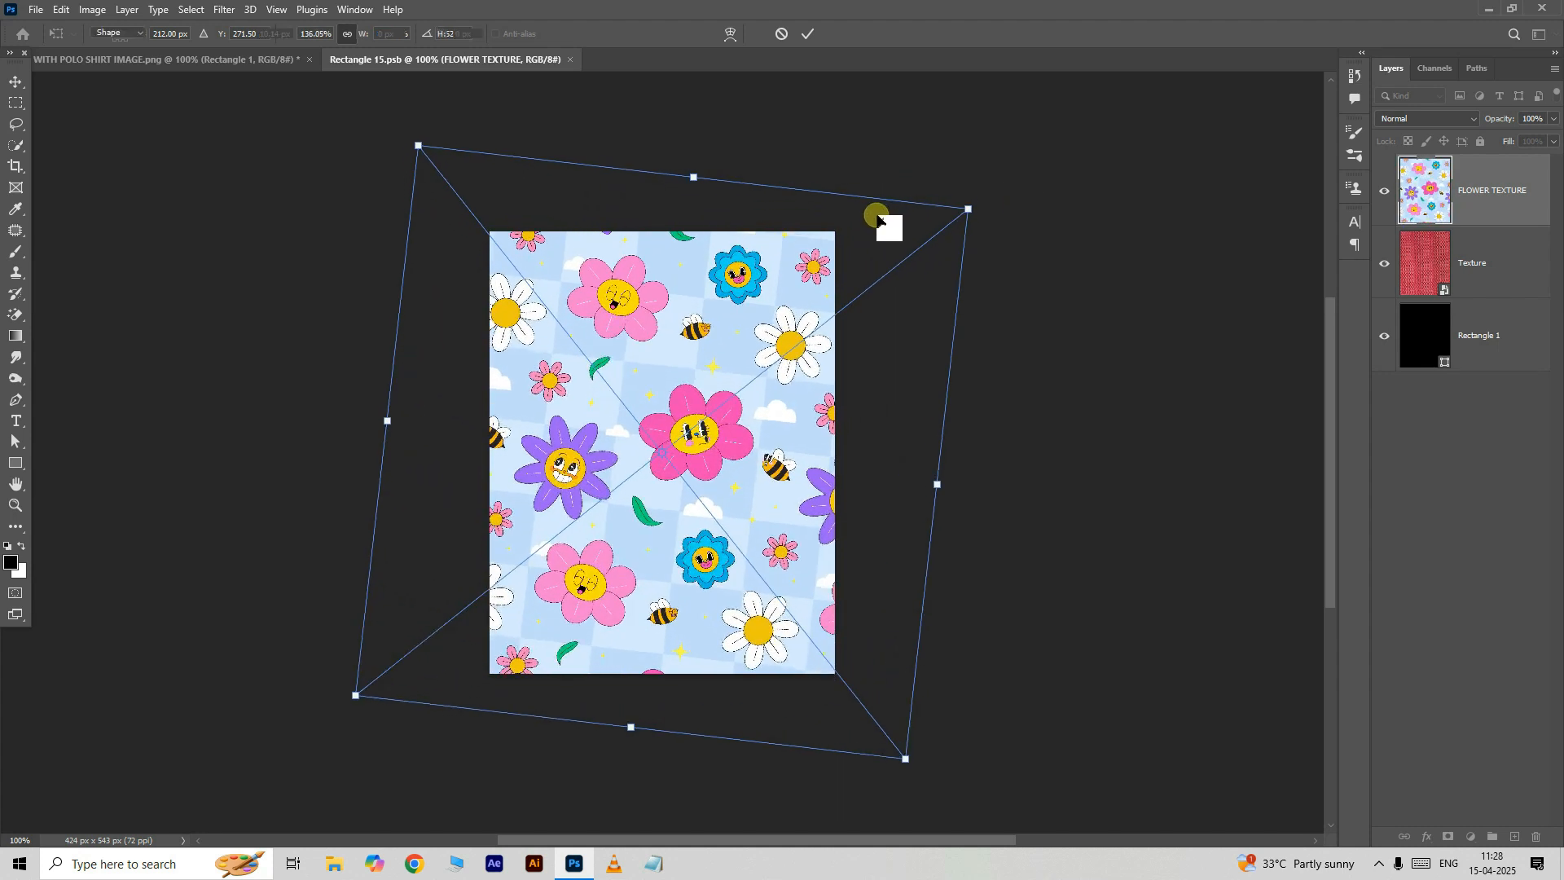
left_click(56, 8)
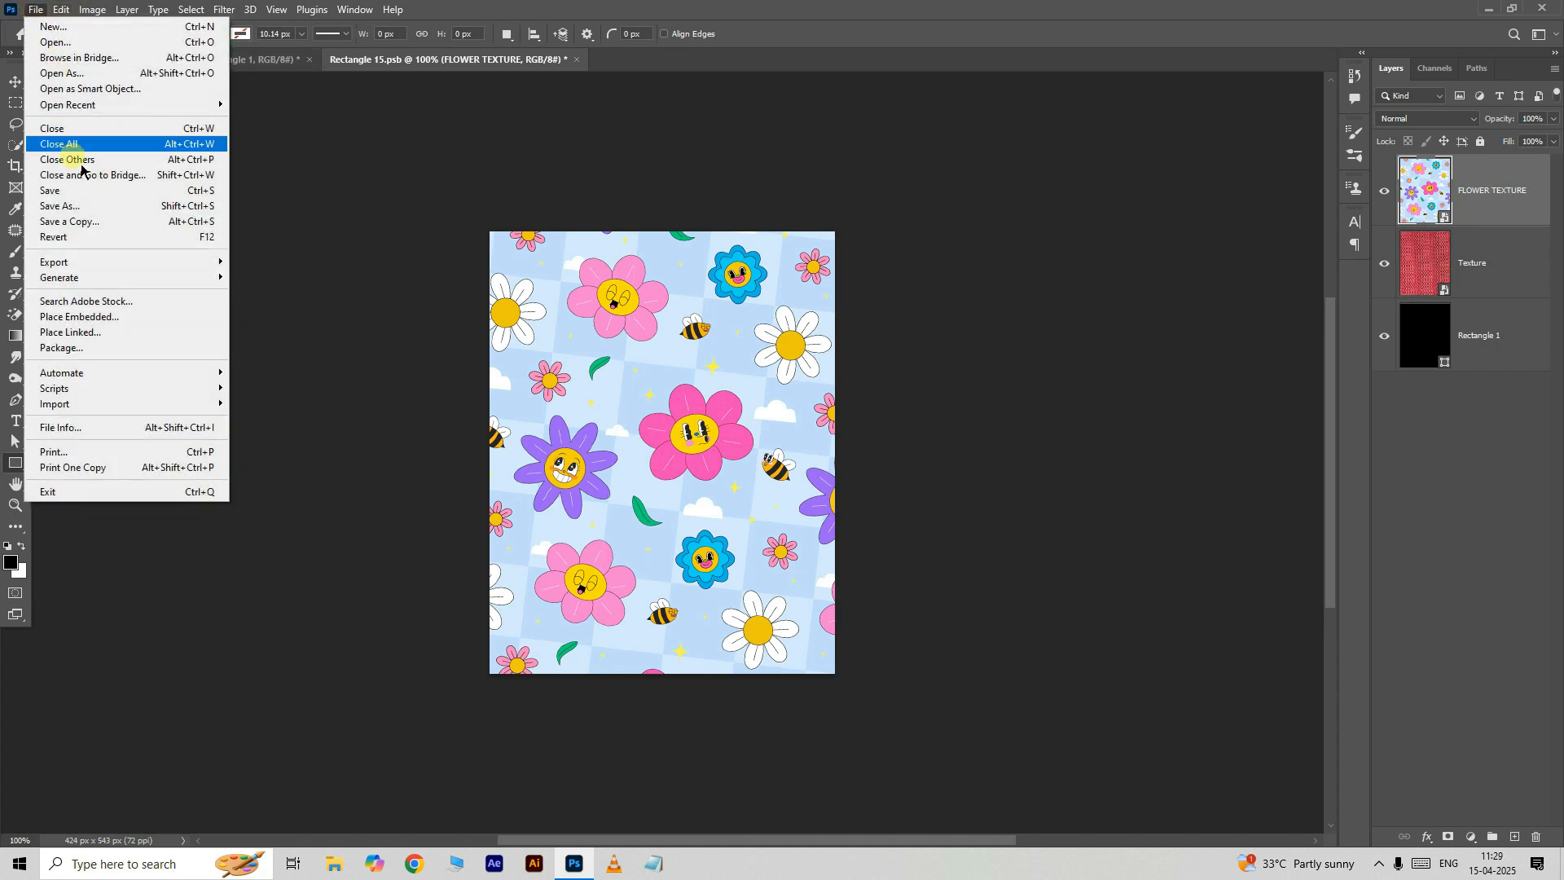